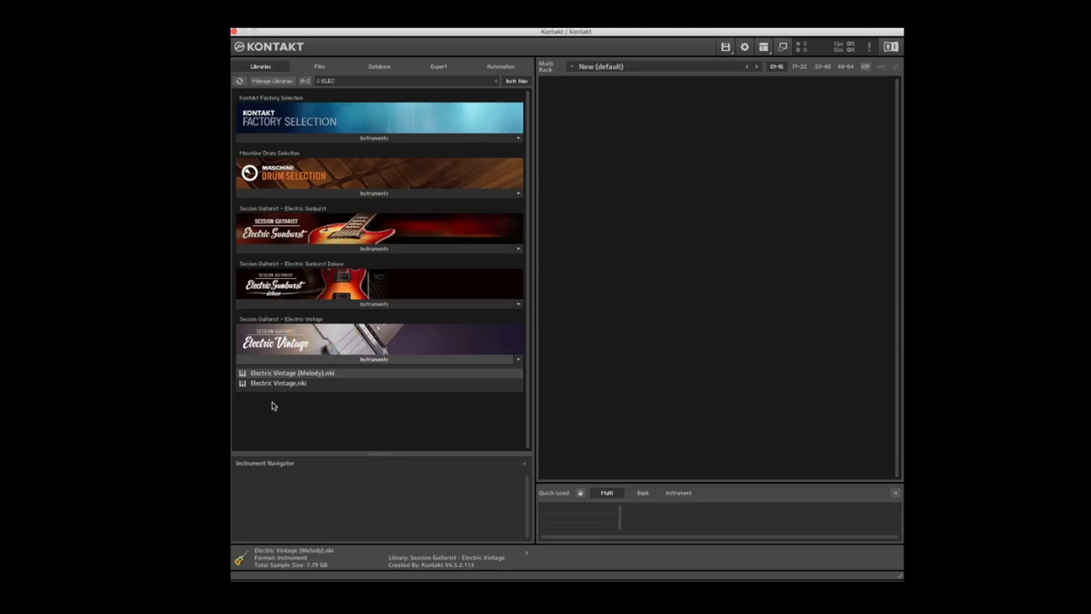
mouse_move(296, 389)
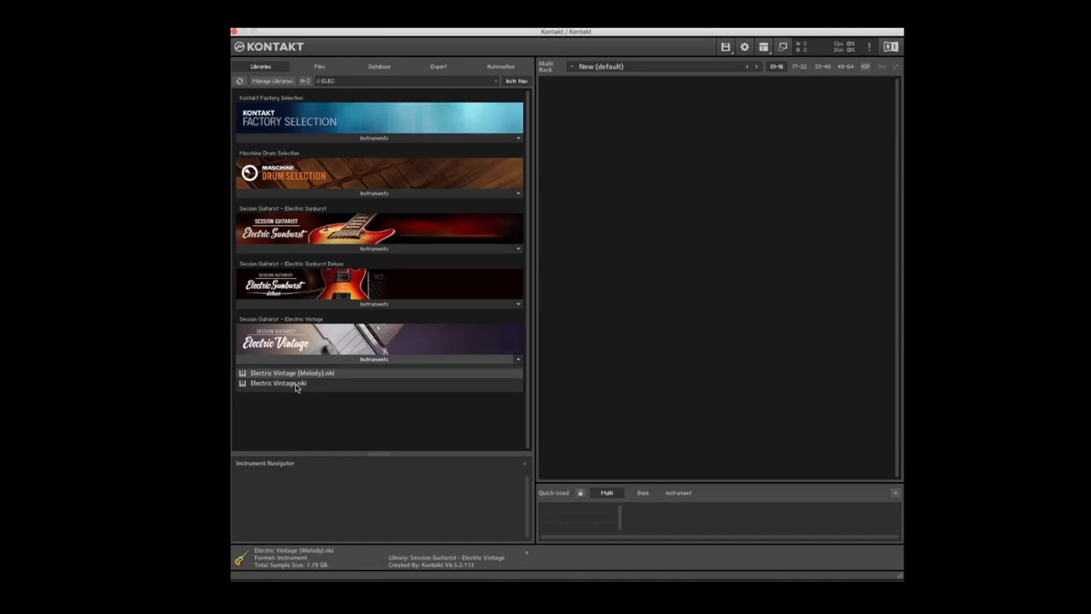
Load the Session Guitarist Electric Vintage instrument from the Libraries browser into the rack.
double_click(278, 382)
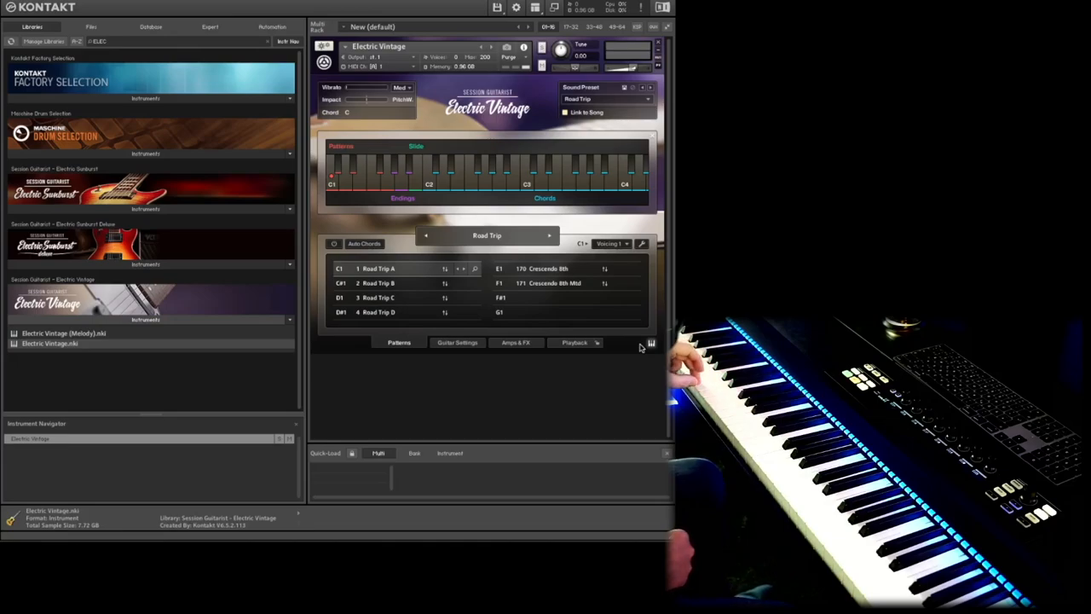
left_click(379, 297)
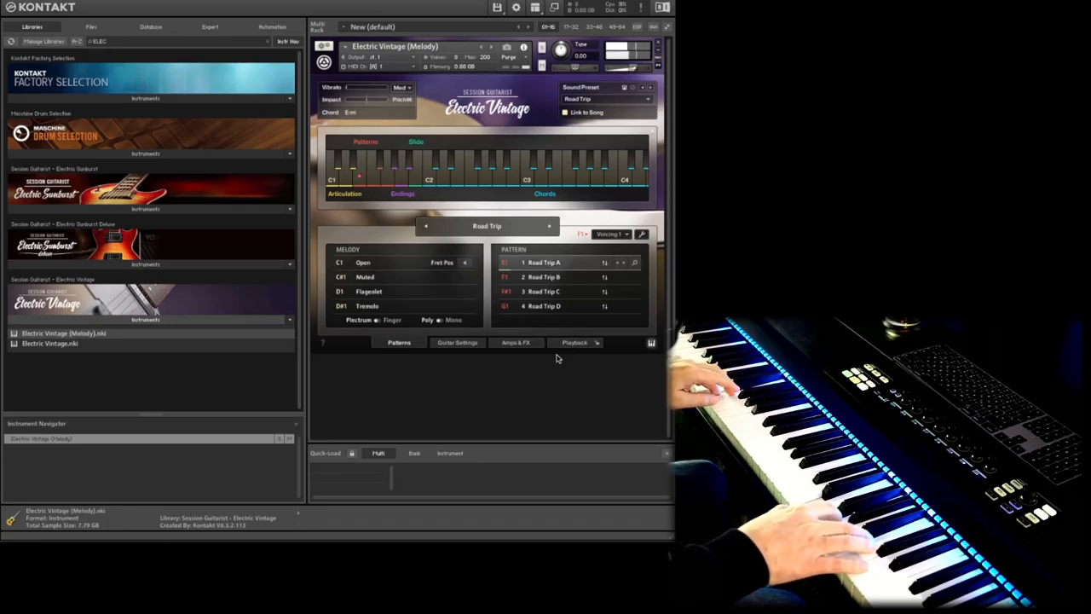
left_click(544, 276)
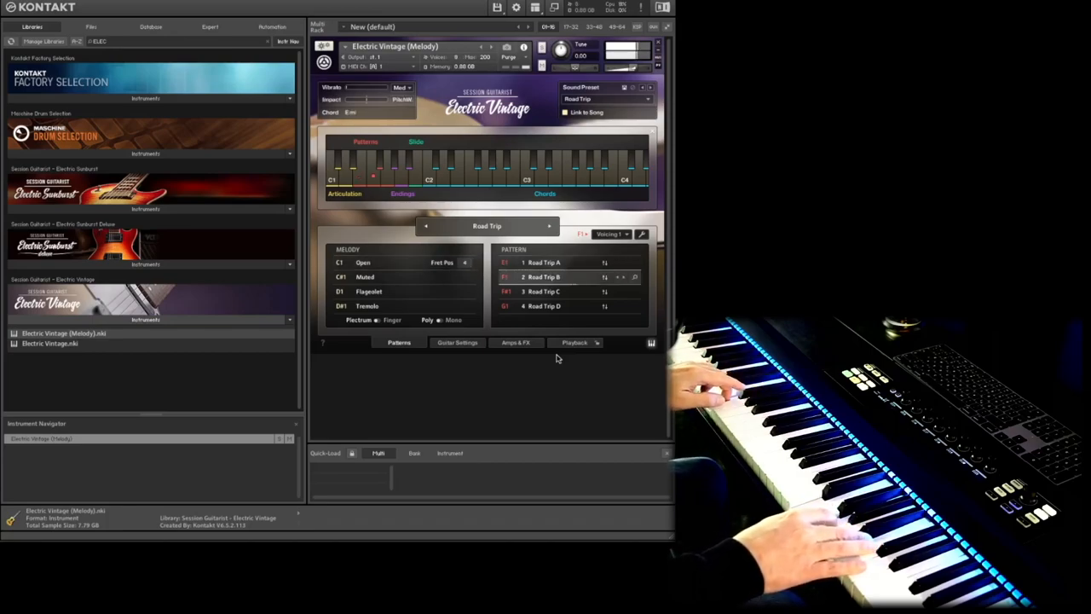
left_click(542, 289)
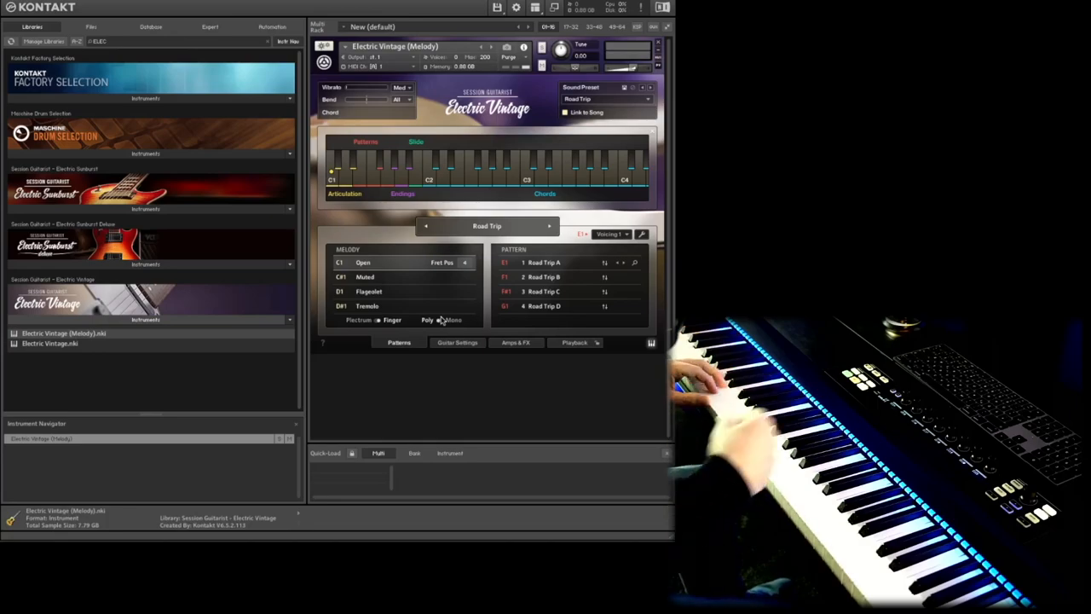
Toggle the poly/mono melody mode, then set the chord voicing to Voicing 2 and Voicing 3 in turn.
left_click(610, 233)
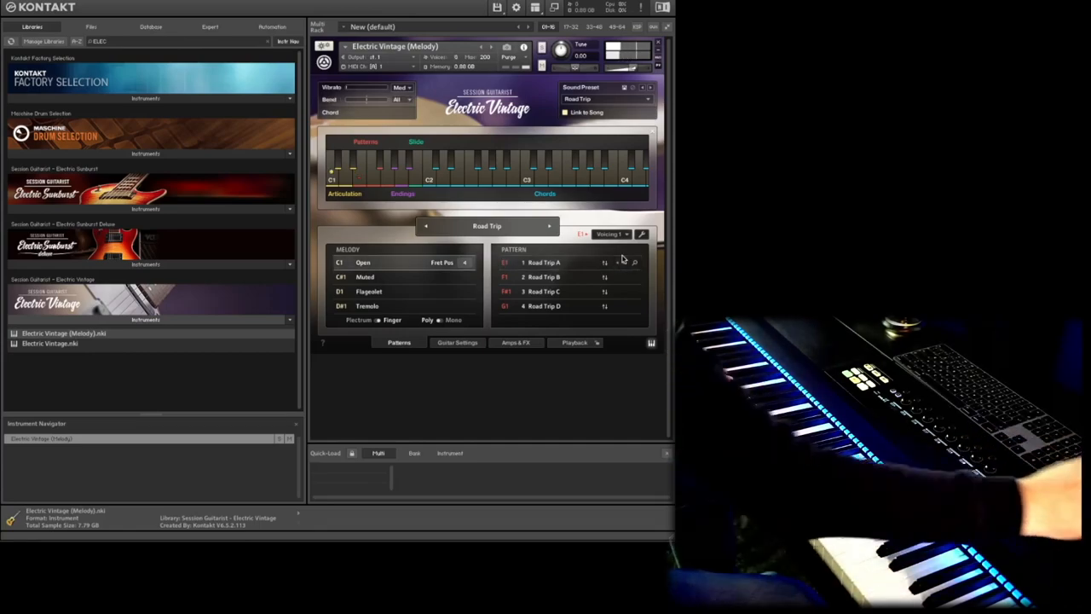
left_click(611, 234)
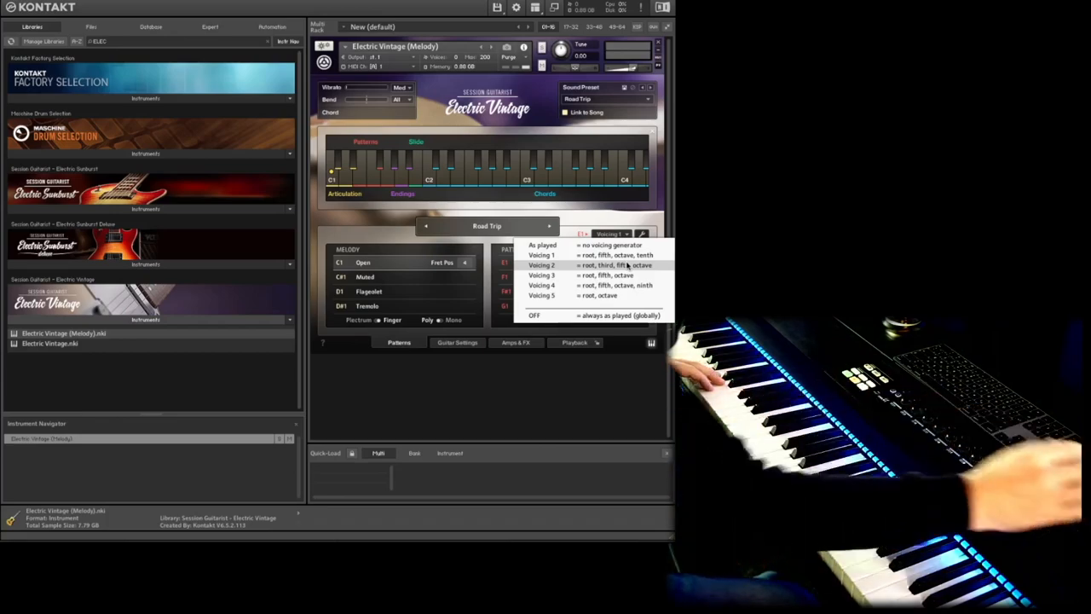
left_click(542, 266)
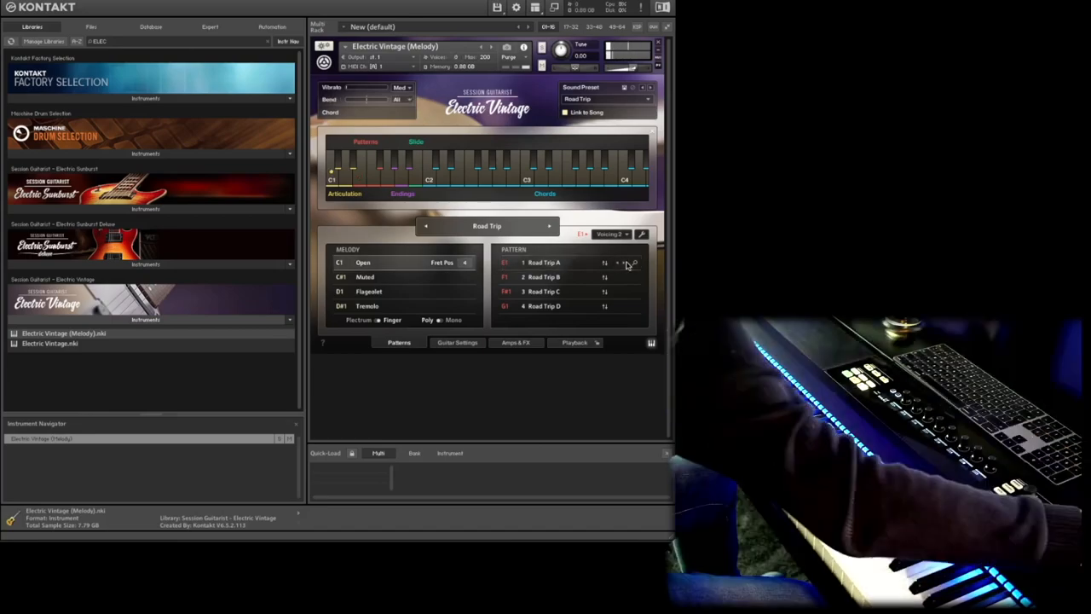
left_click(610, 233)
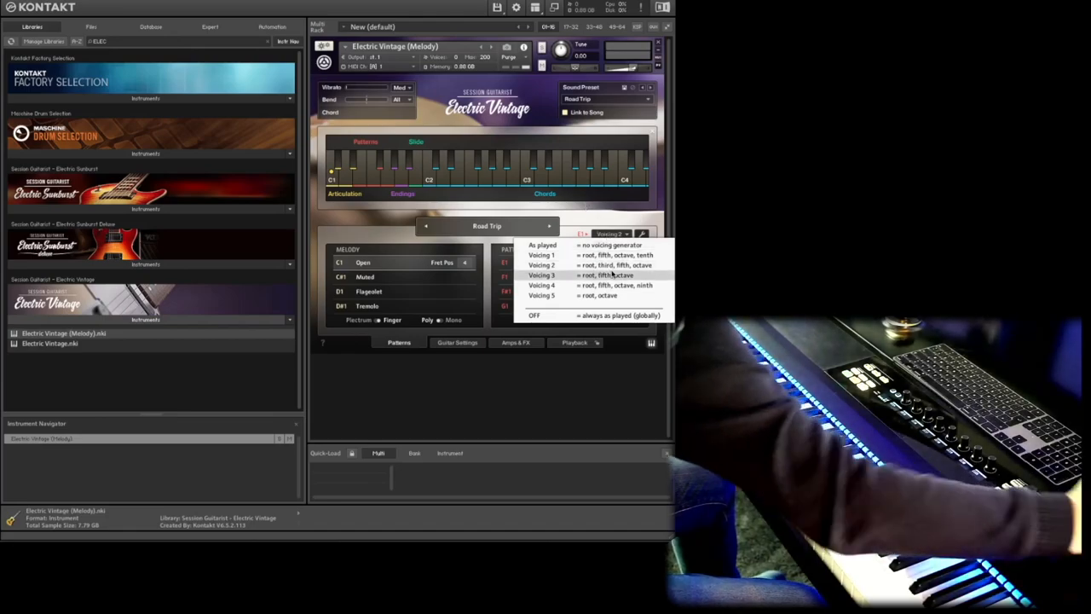
left_click(542, 274)
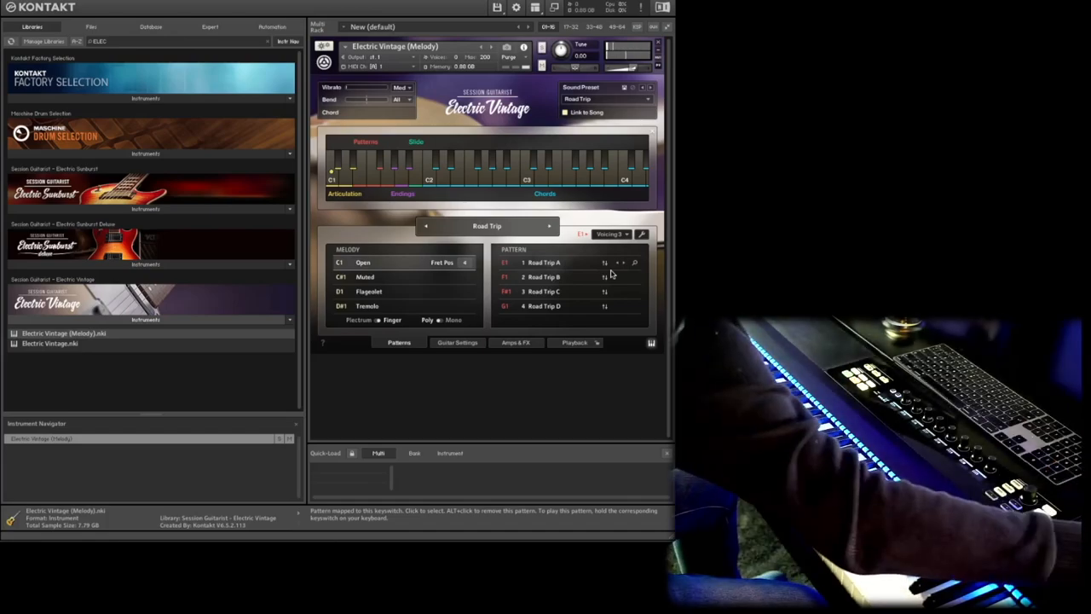
Switch the chord voicing on to Voicing 4 and Voicing 5, then turn voicing off.
left_click(610, 234)
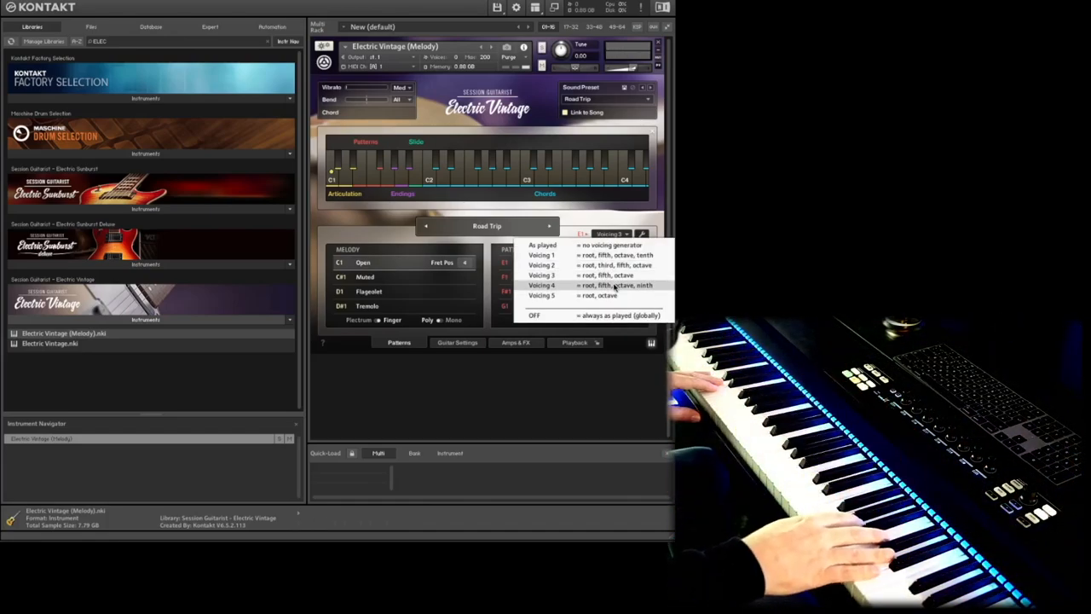
left_click(617, 285)
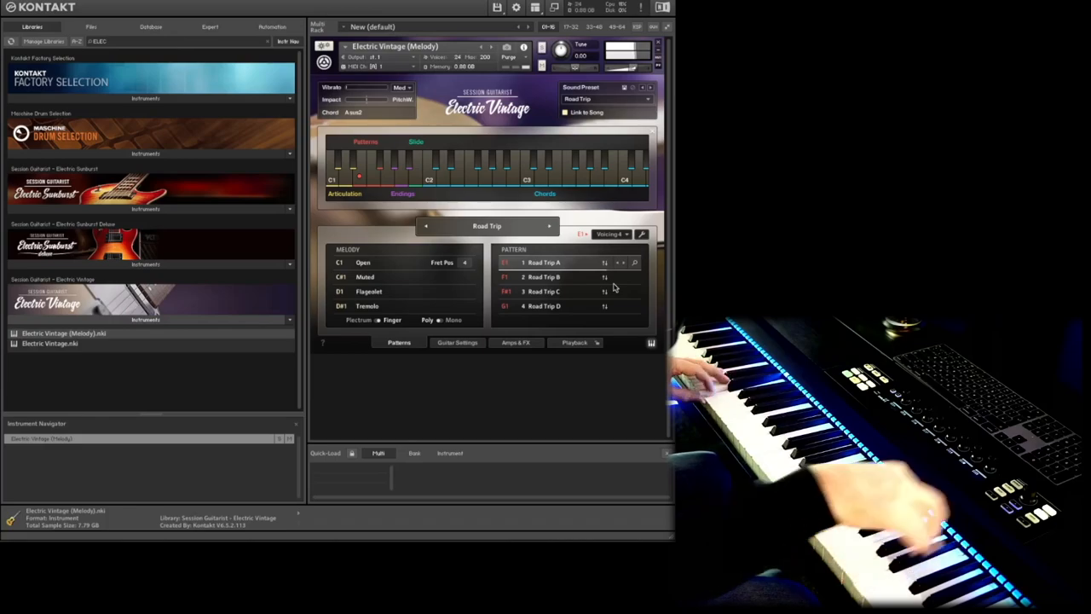
left_click(611, 233)
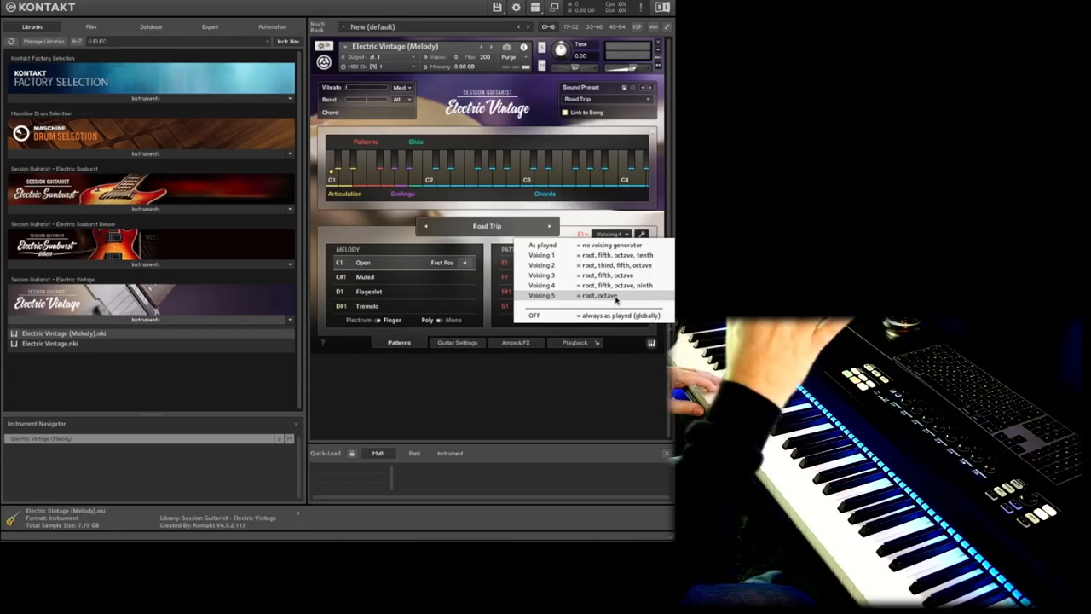
left_click(536, 314)
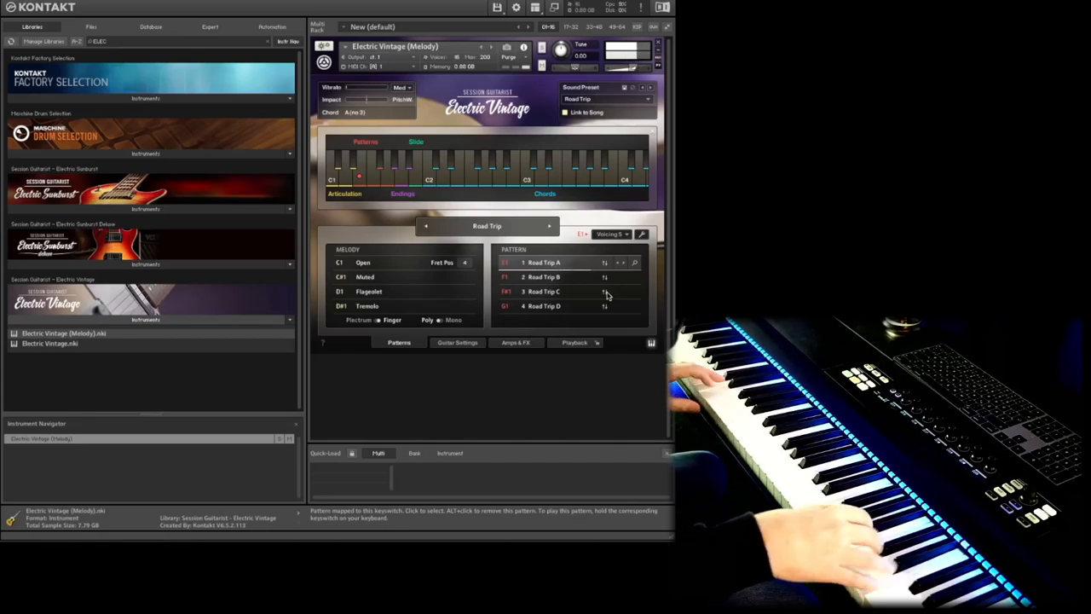
left_click(613, 234)
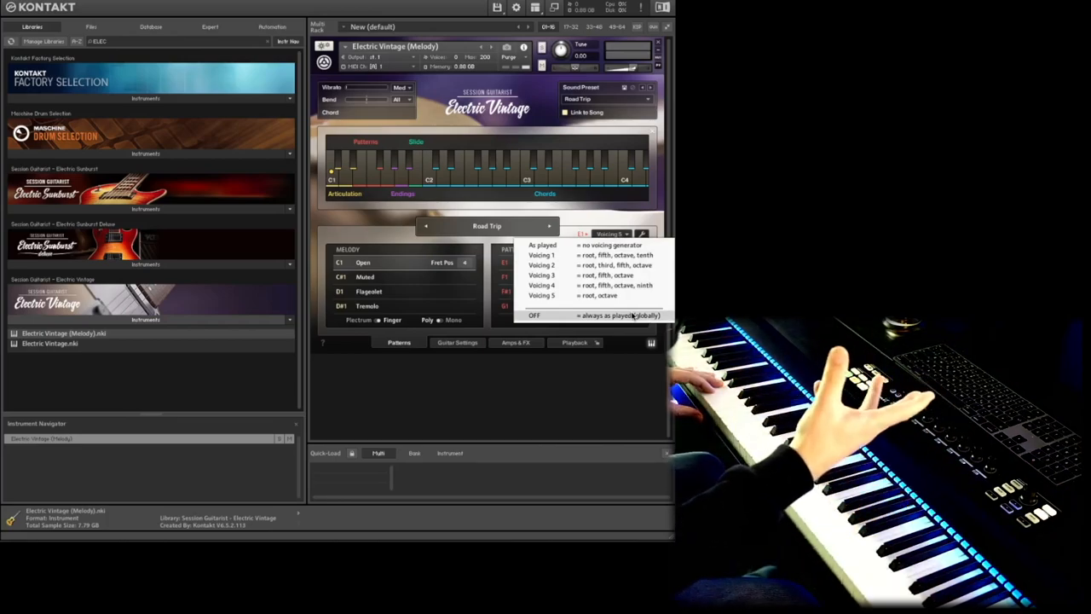
left_click(536, 314)
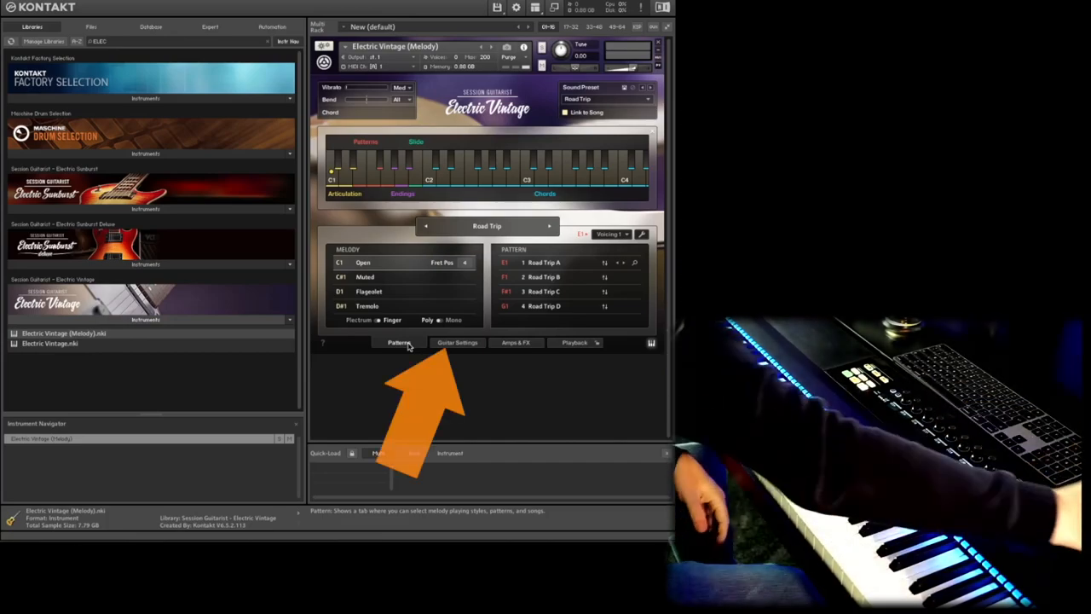
On the Guitar Settings page, switch on the additional MIC sound and adjust its volume knob.
left_click(457, 341)
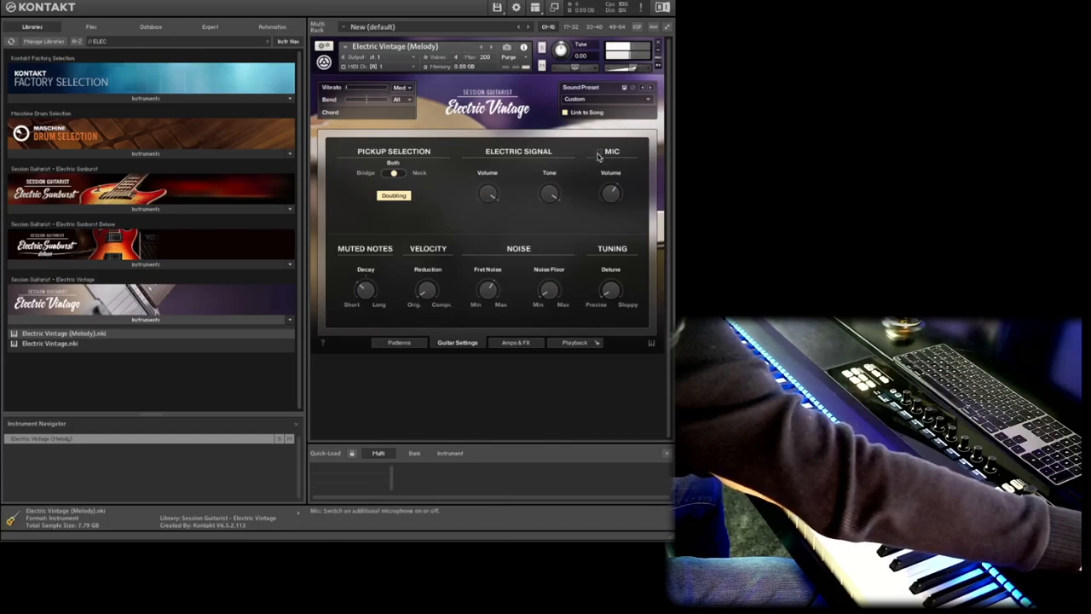
left_click(600, 150)
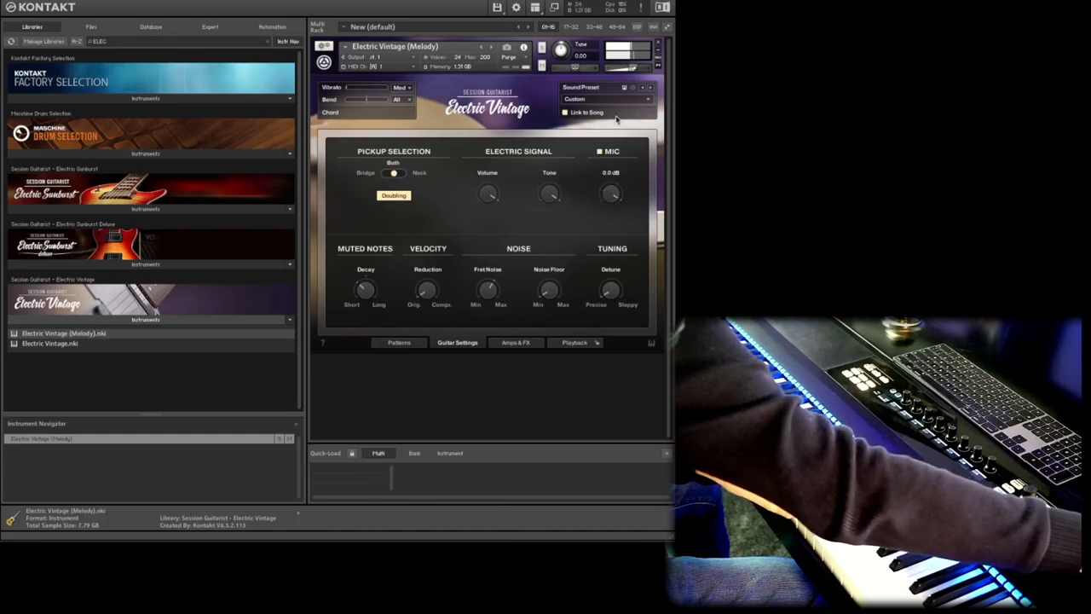
left_click_drag(488, 194, 498, 211)
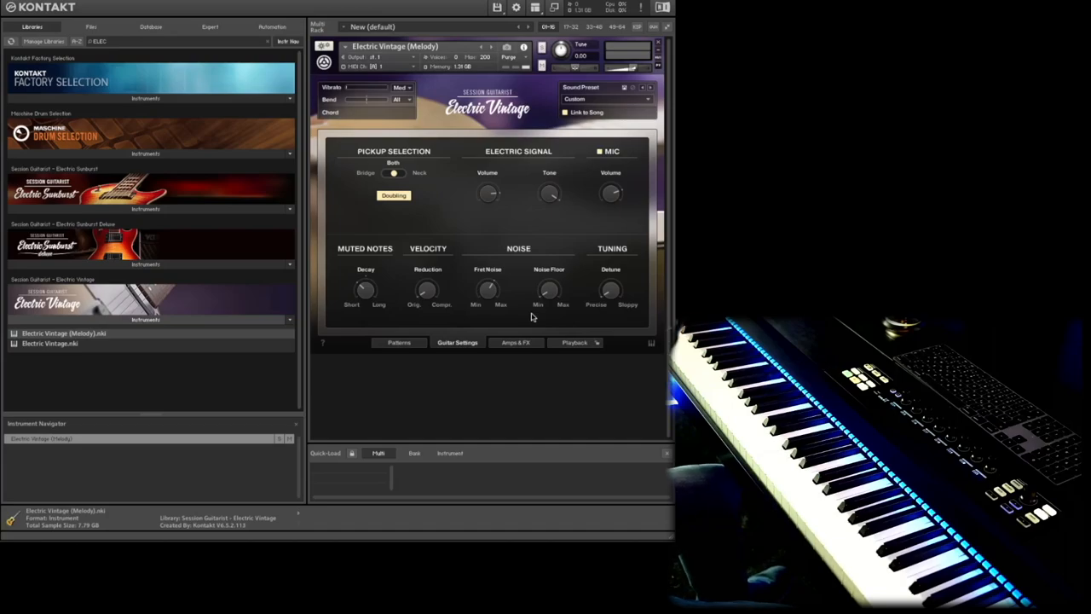
On Amps & FX, view the Cat, Cabinets and Retro Echo units, then show the effects browser.
left_click(515, 341)
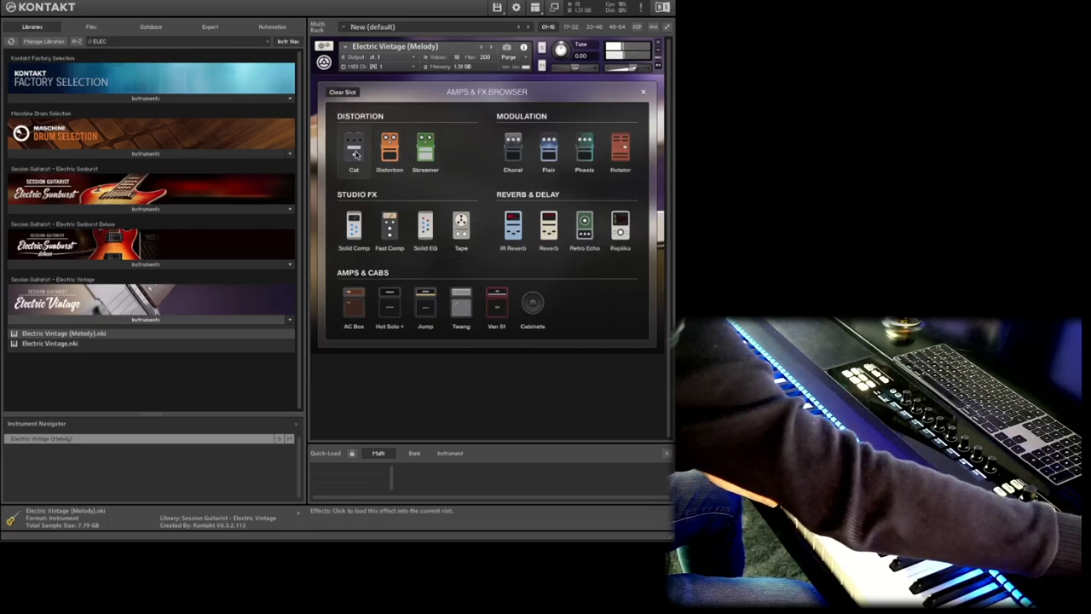
left_click(354, 150)
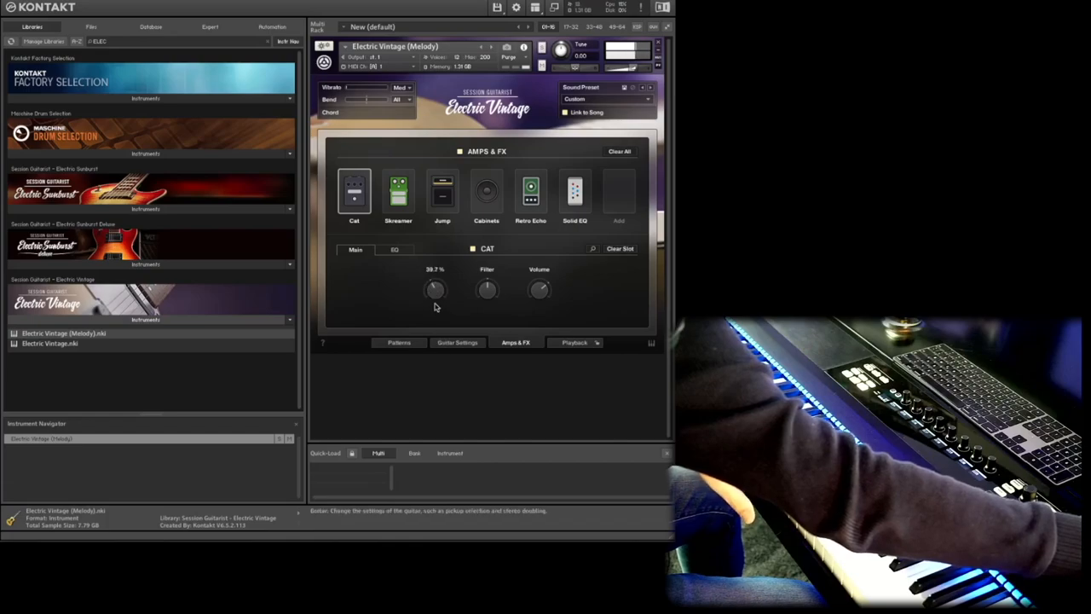
left_click(486, 190)
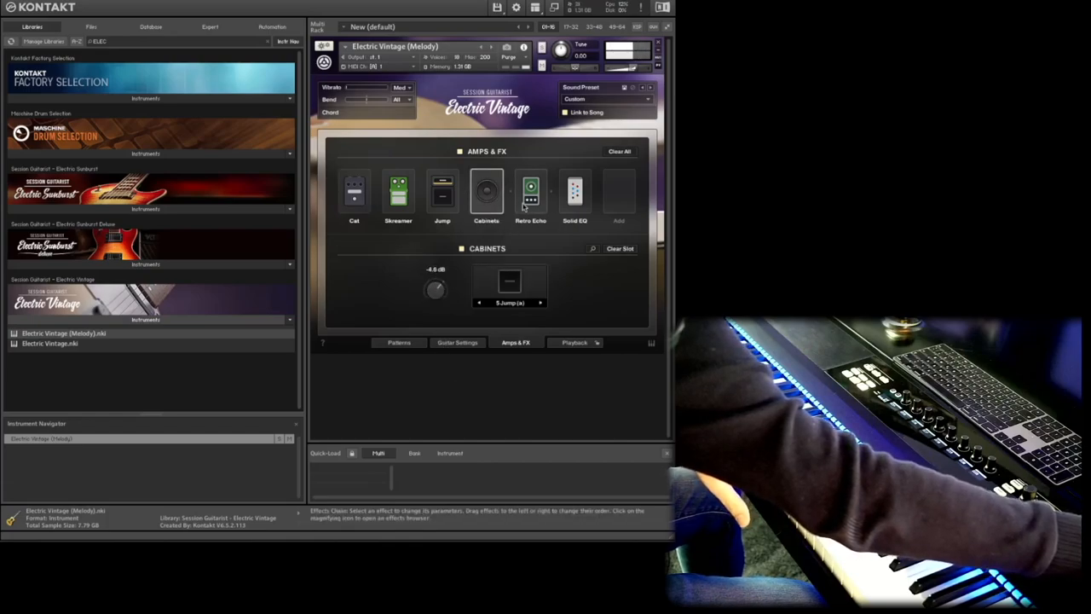
left_click(531, 191)
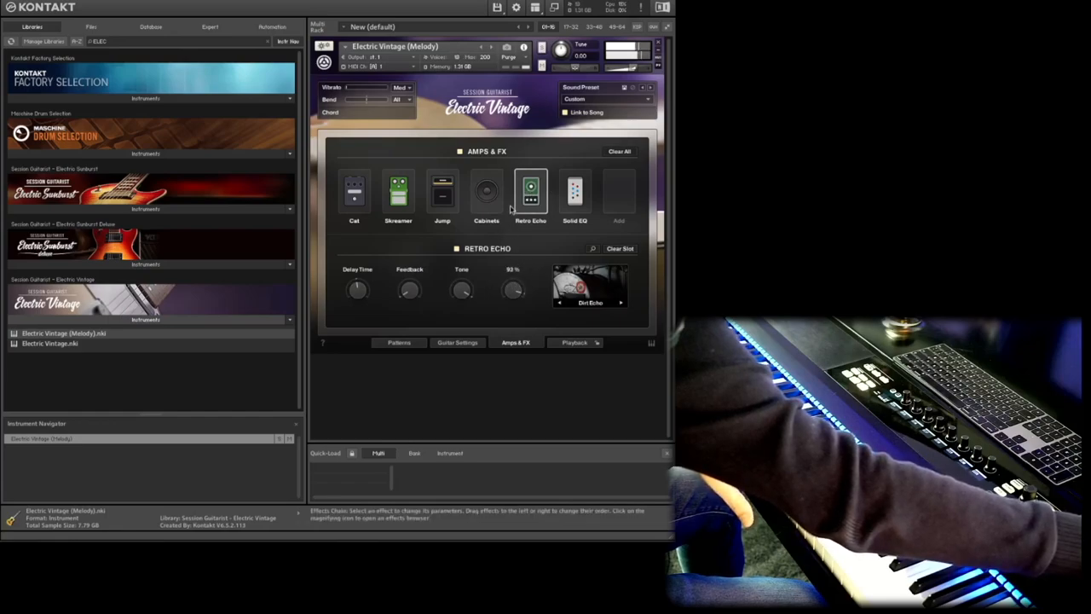
left_click(574, 191)
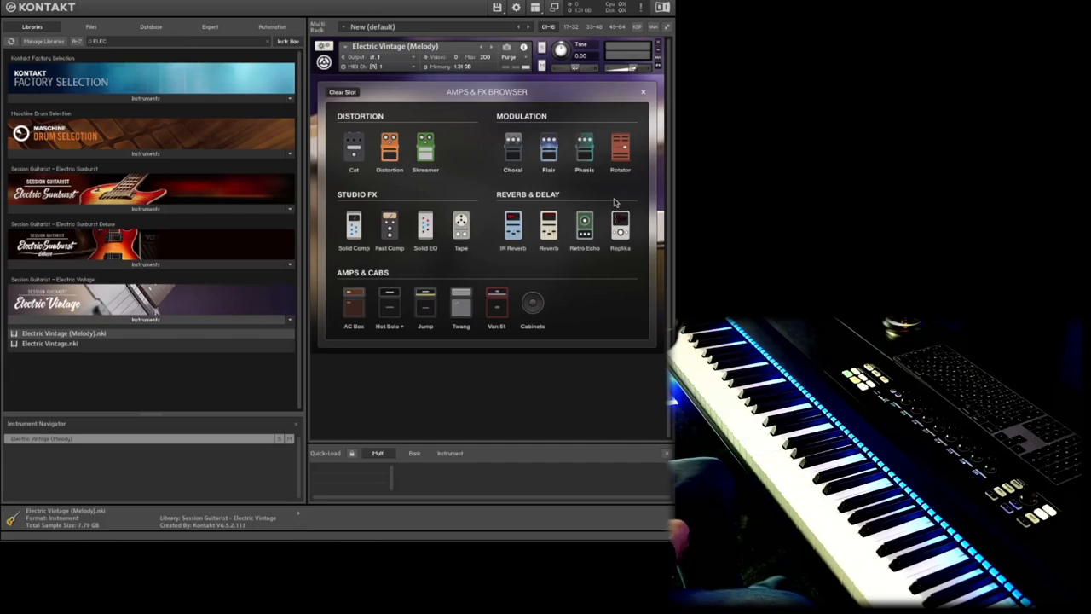
Load the Funk Pack factory sound preset, then the Mallorca preset.
left_click(643, 93)
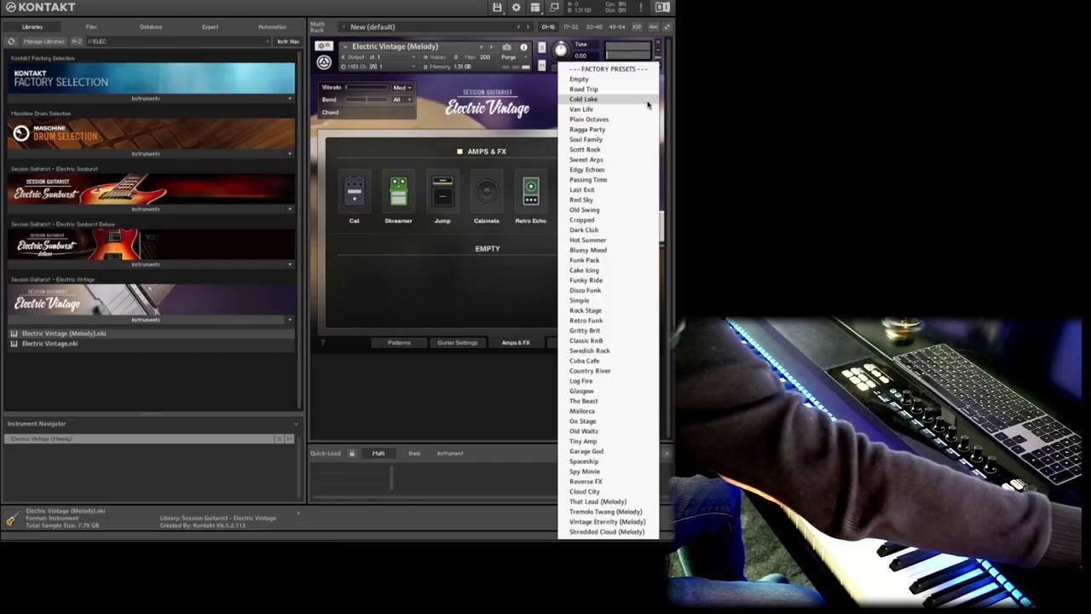
left_click(580, 109)
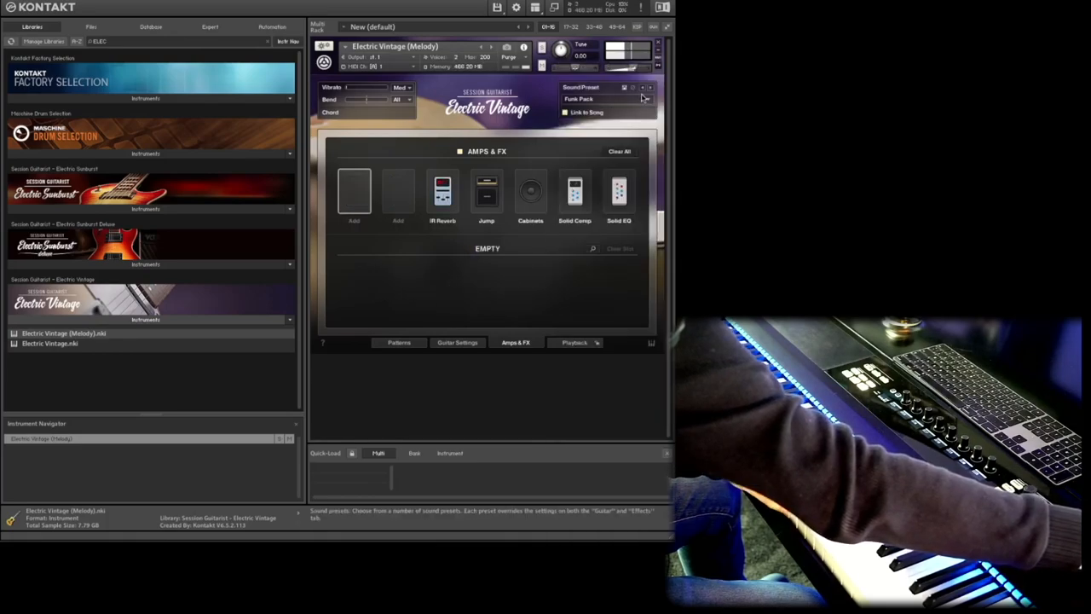
left_click(605, 97)
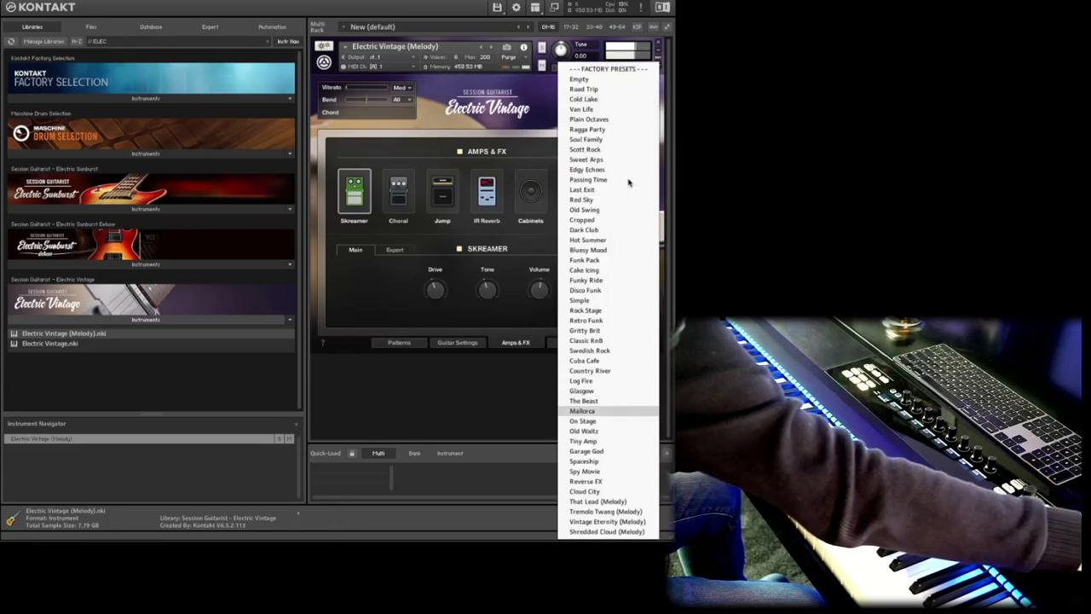
left_click(584, 411)
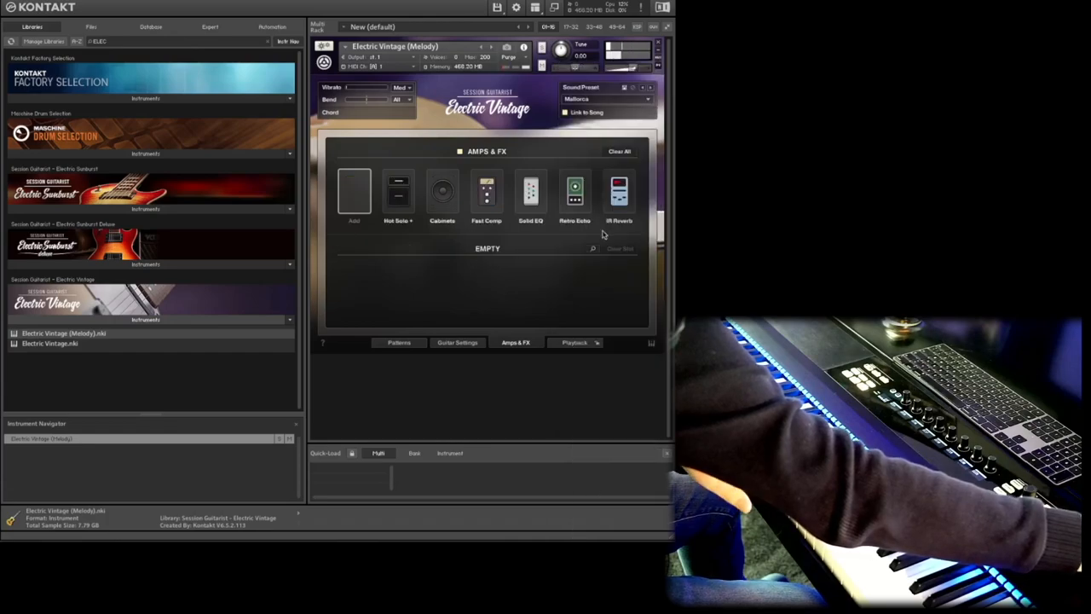
mouse_move(574, 341)
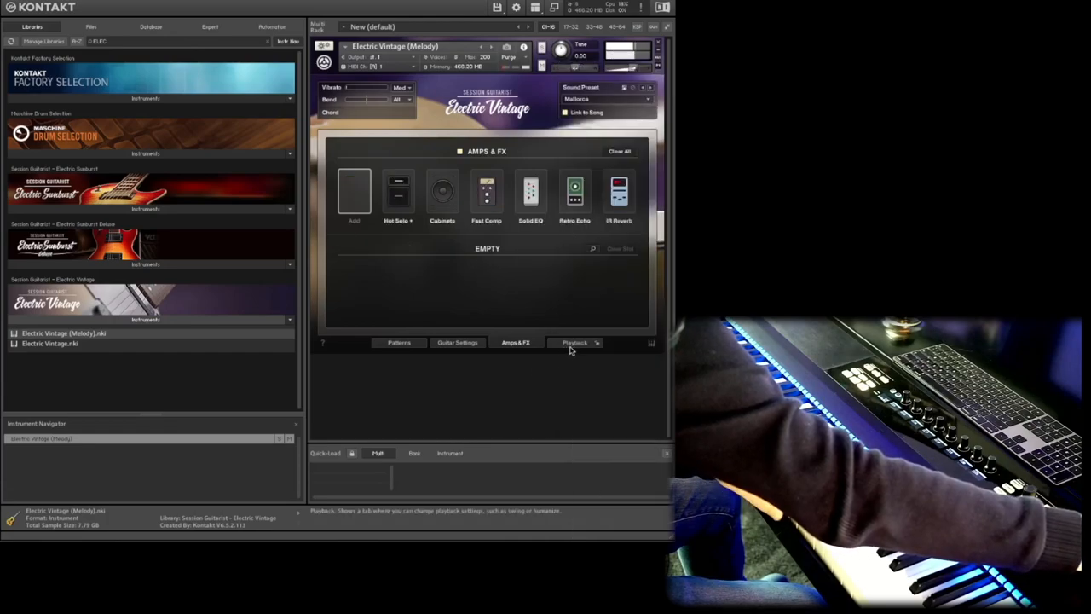
Review the Playback settings page, then return to the Patterns page with Road Trip A–D.
left_click(575, 341)
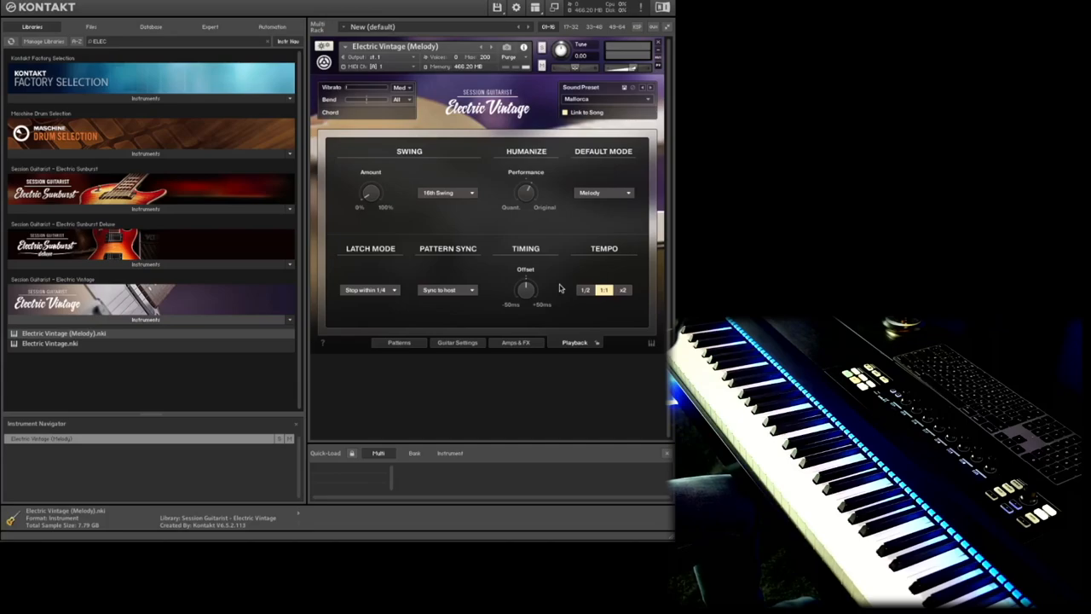
left_click(399, 341)
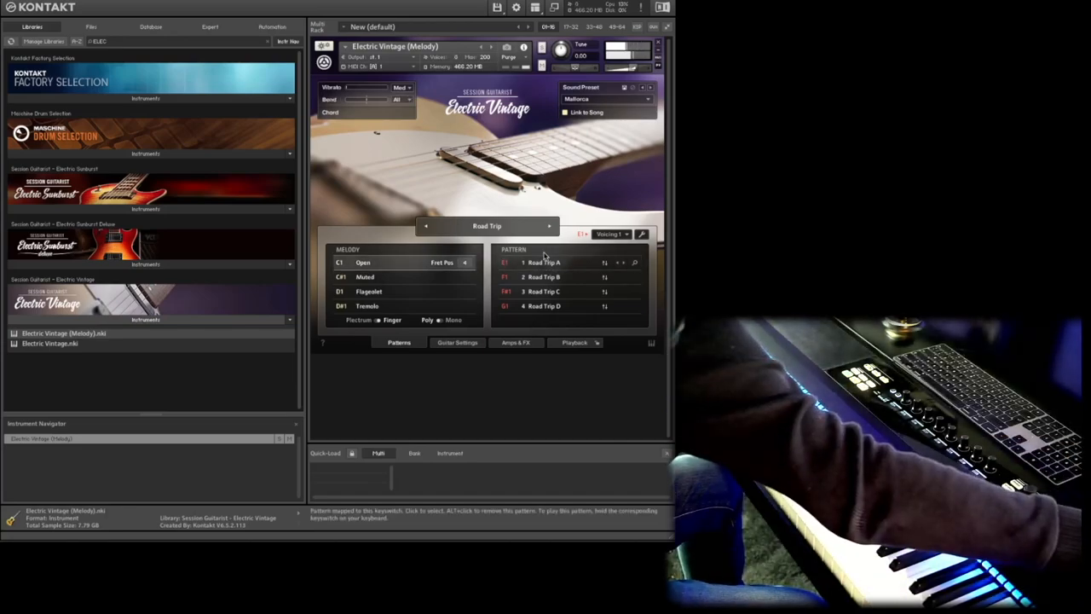
Step the song selector through Cold Lake to load the Van Life song and its patterns.
left_click(549, 225)
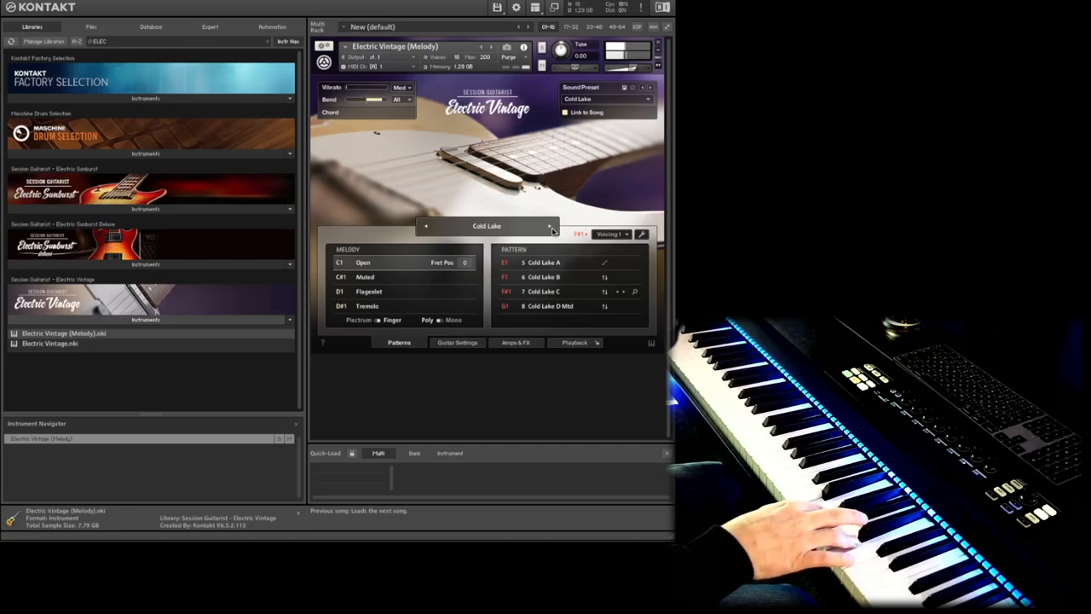
left_click(549, 228)
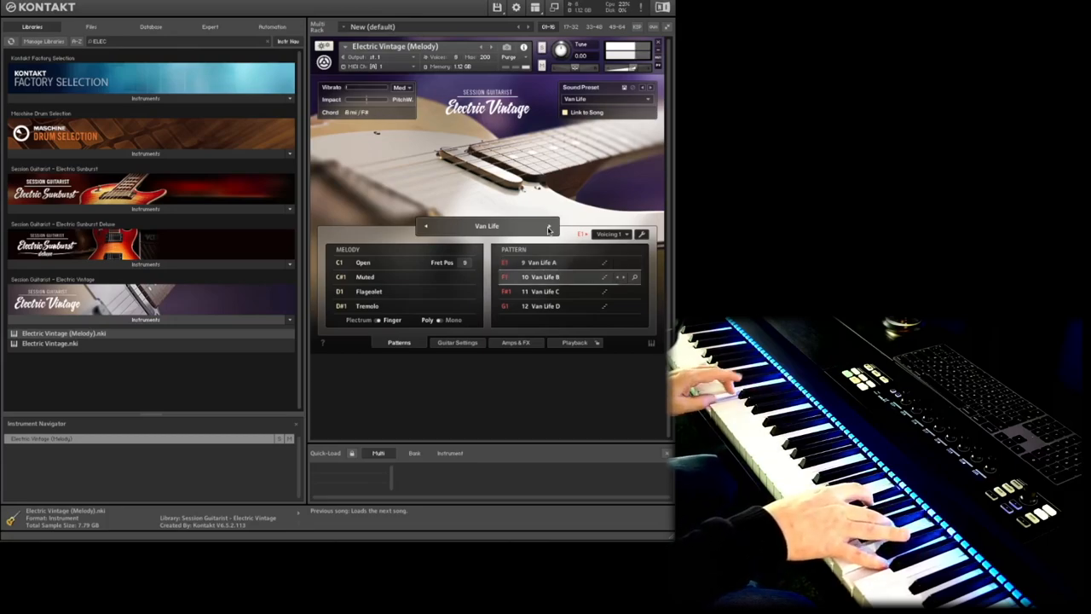
Select the Van Life C pattern, then step on to load the Ragga Party song.
left_click(546, 289)
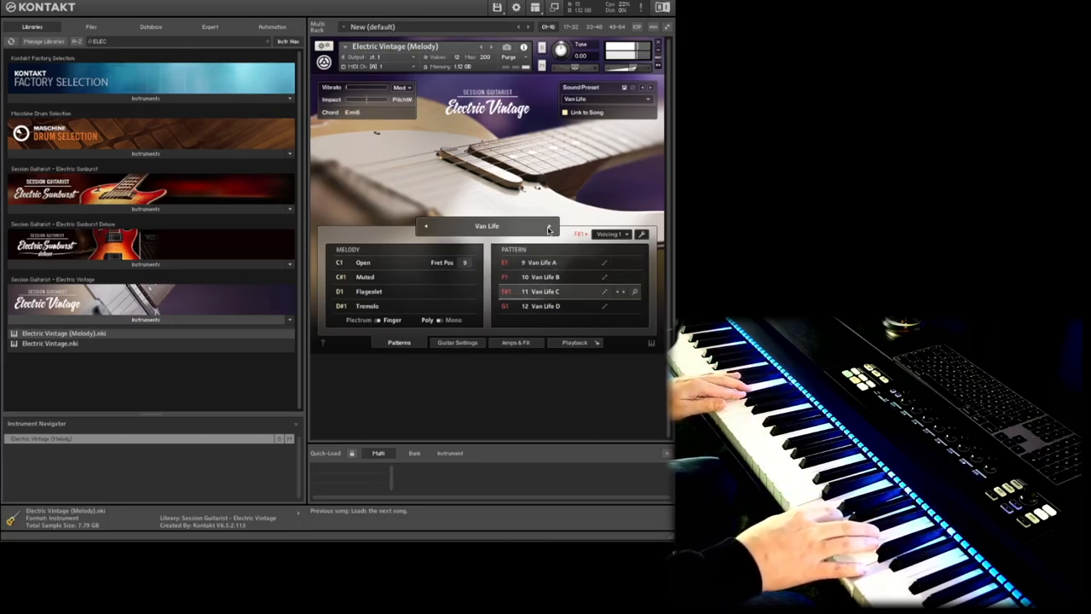
left_click(543, 306)
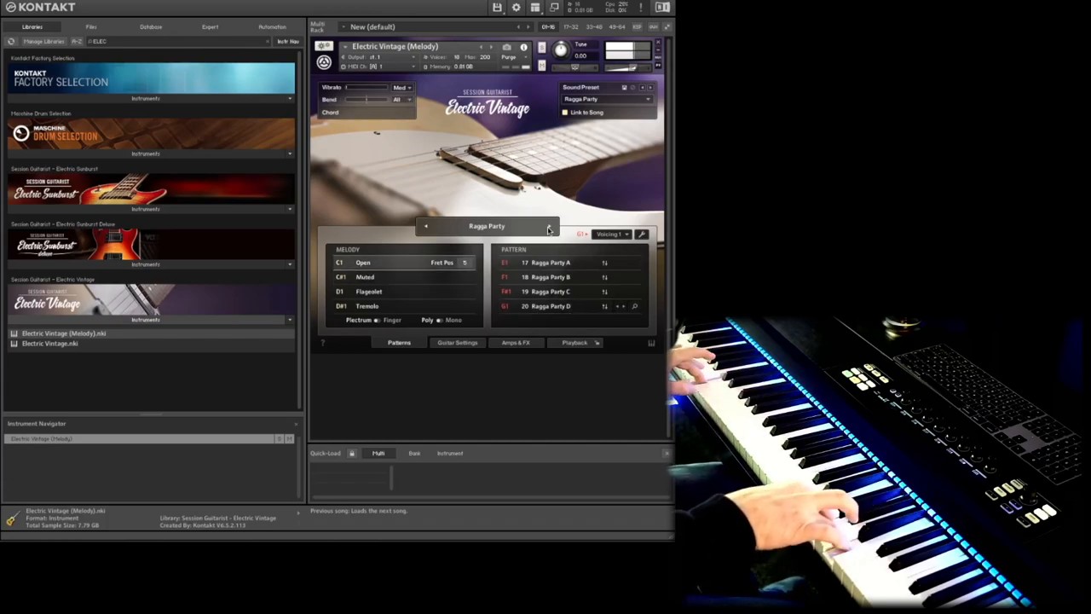
Step through the next songs to Triplet Rock's Blurry Triplets pattern, then load Edgy Echoes.
left_click(549, 230)
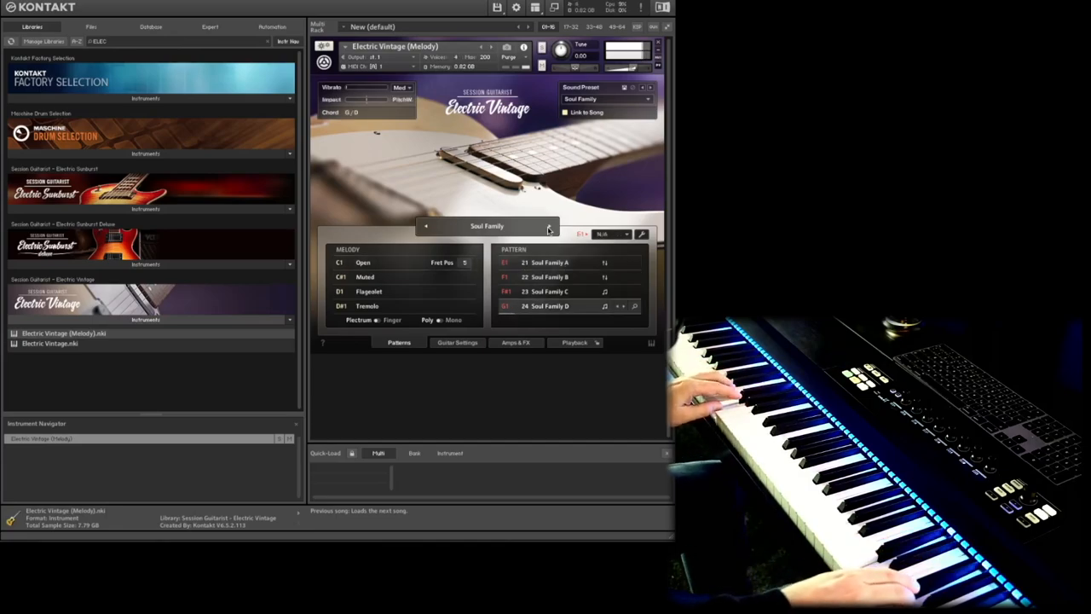
left_click(545, 290)
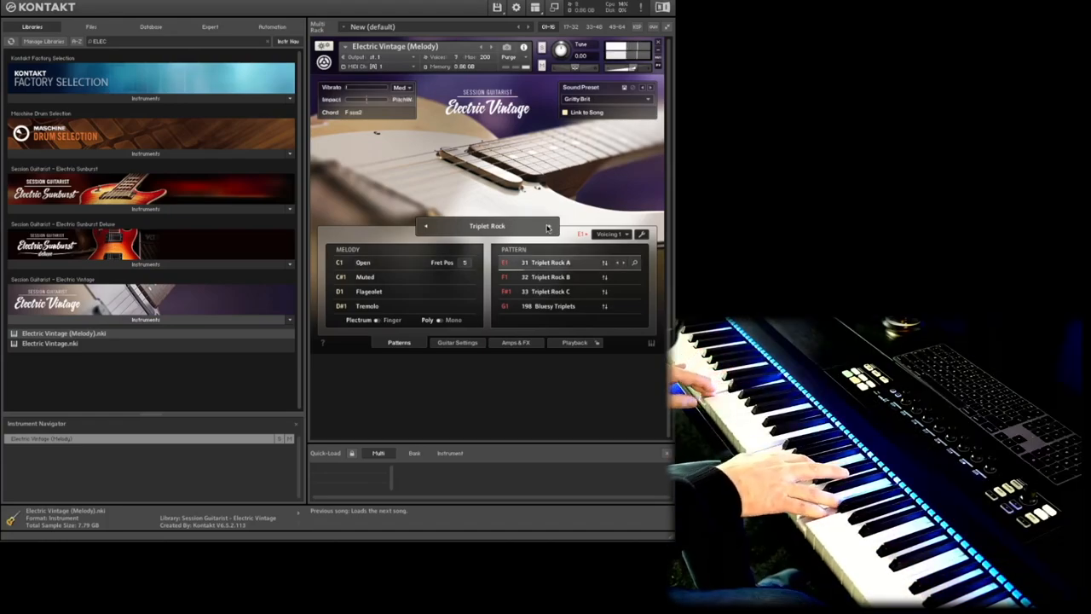
left_click(554, 276)
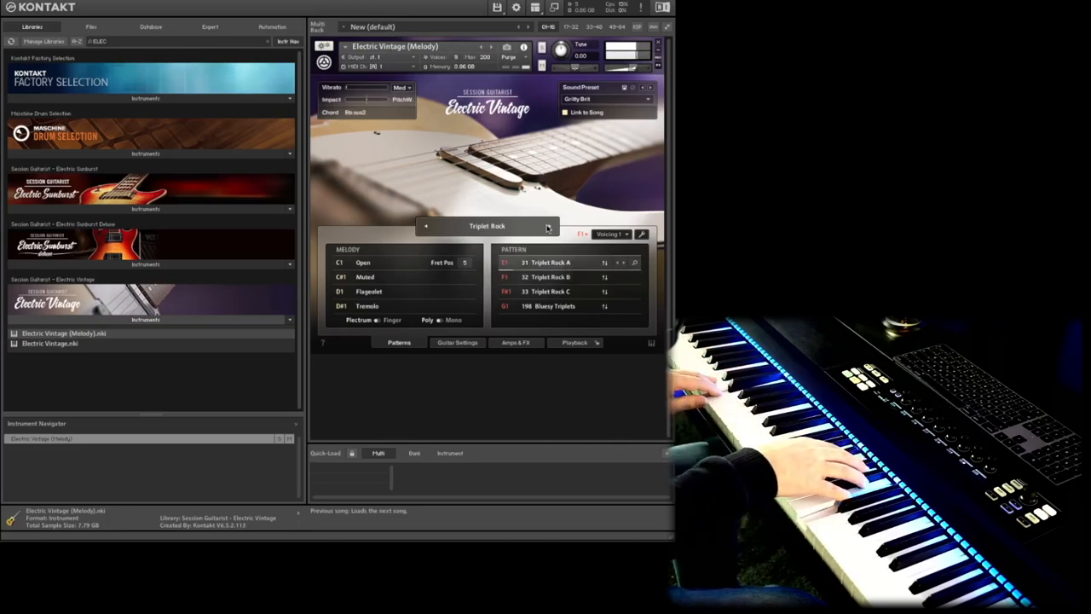
left_click(549, 307)
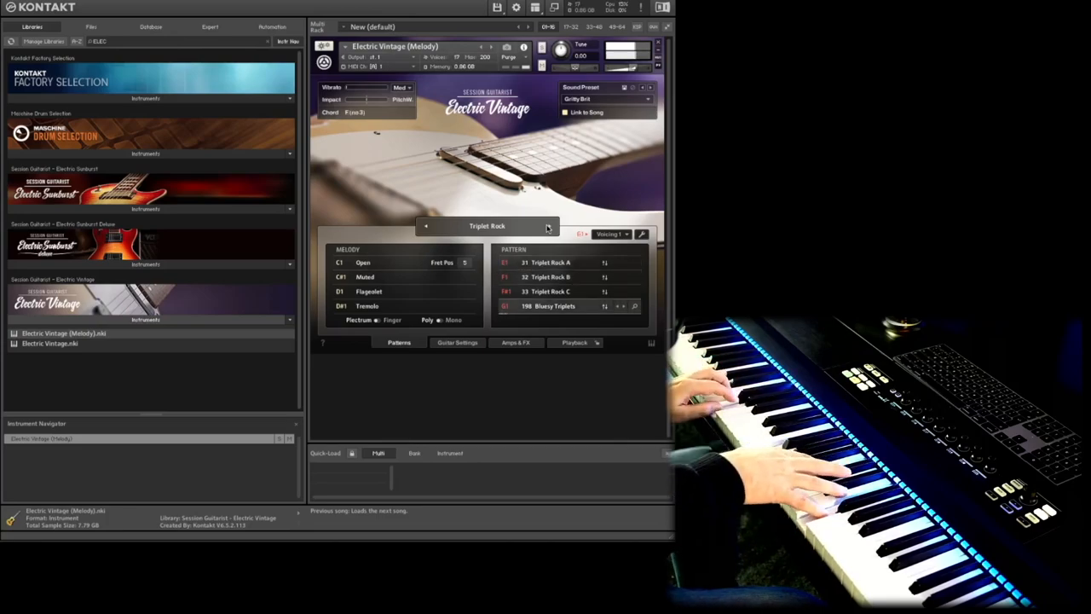
left_click(554, 290)
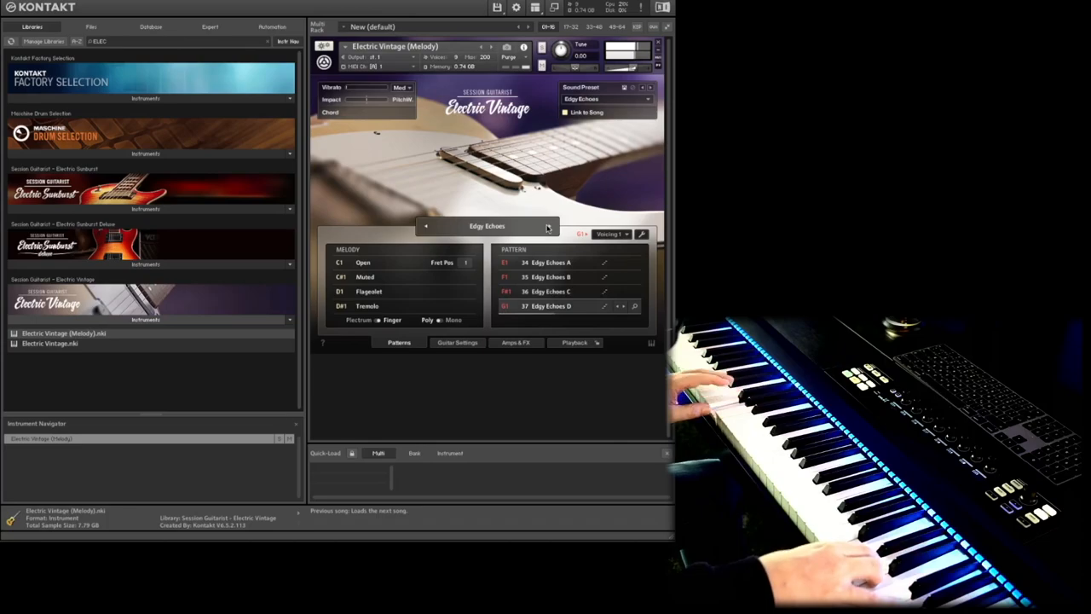
Load the Last Exit song preset, then step on to the Cropped preset with its A–D patterns.
left_click(549, 225)
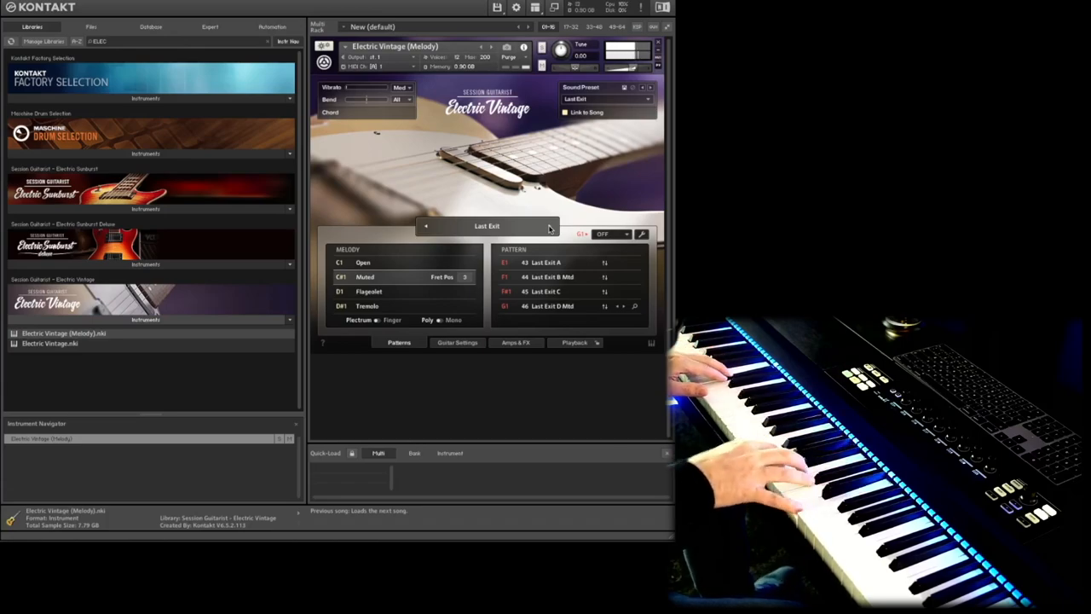
left_click(366, 262)
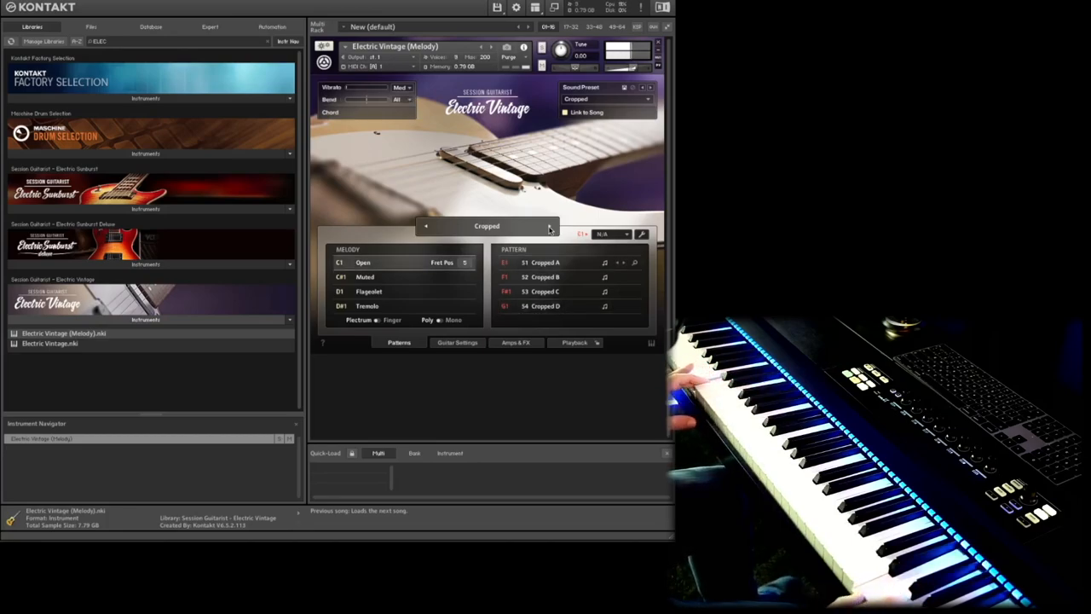
Load Dark Club, audition its B and C patterns, then step to the Hot Summer preset.
left_click(549, 225)
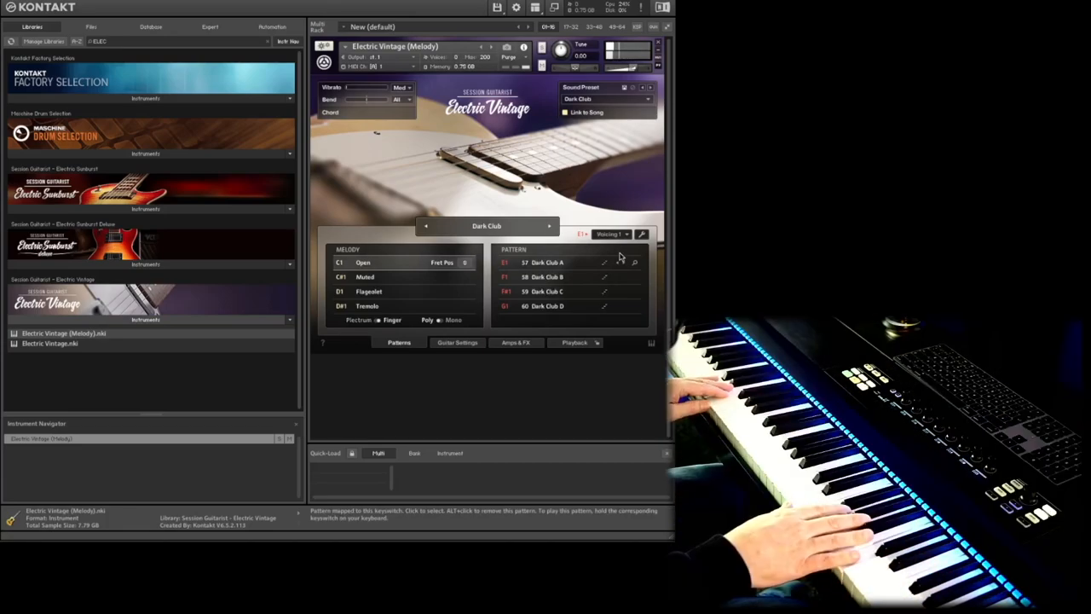
left_click(610, 234)
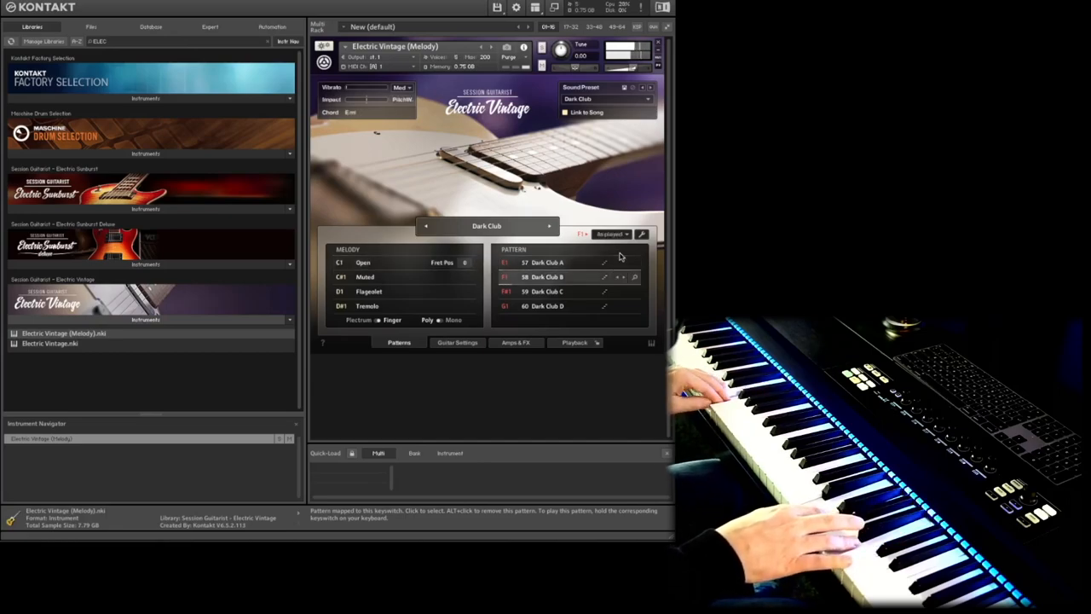
left_click(545, 290)
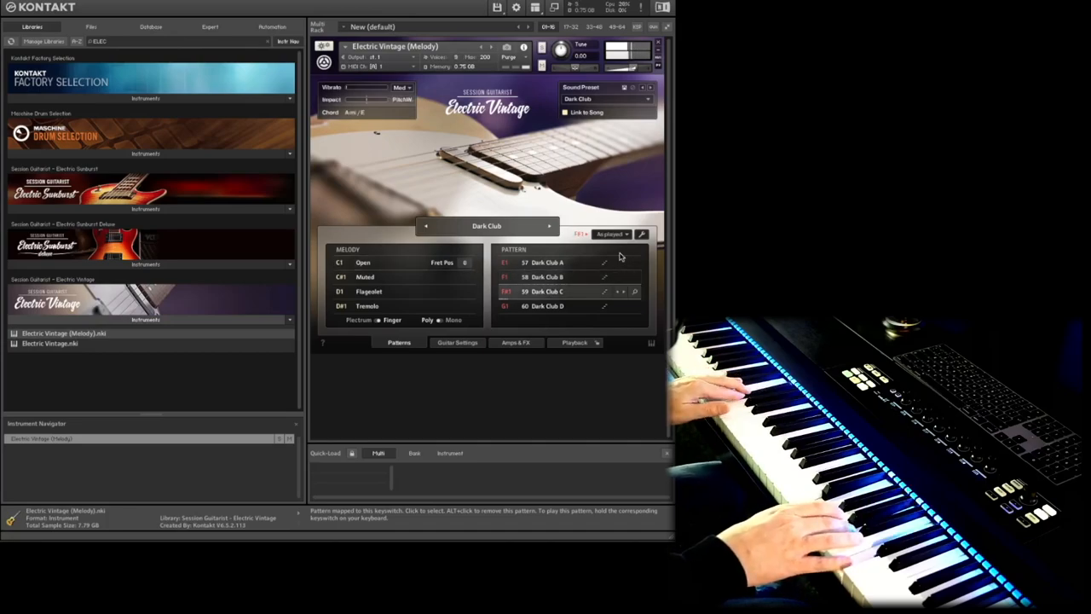
left_click(546, 307)
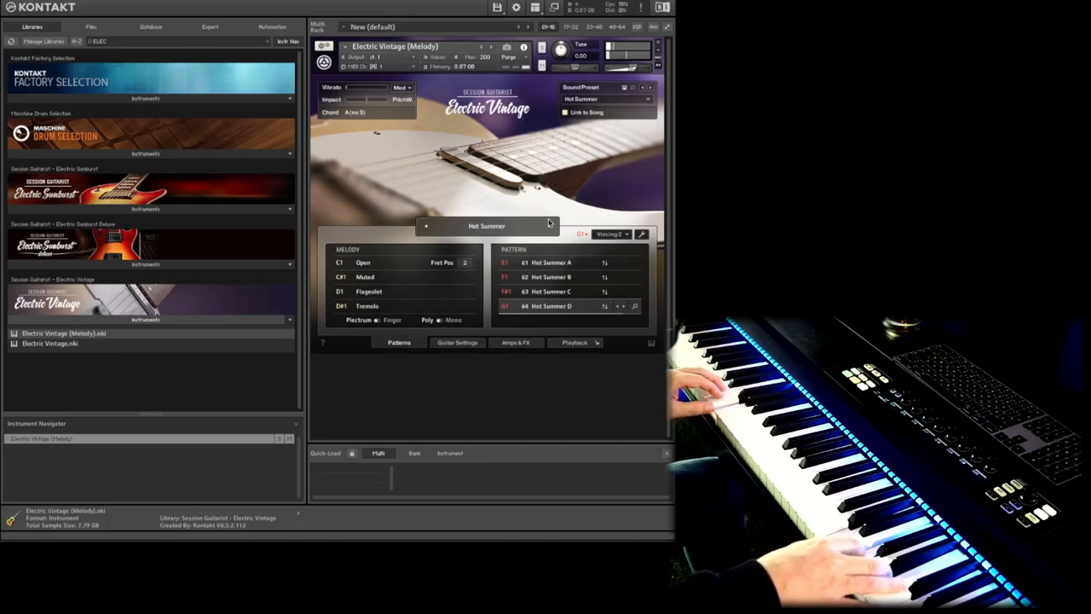
Audition Hot Summer C, load Funk Pack and its D pattern, then load Cake Icing.
left_click(549, 276)
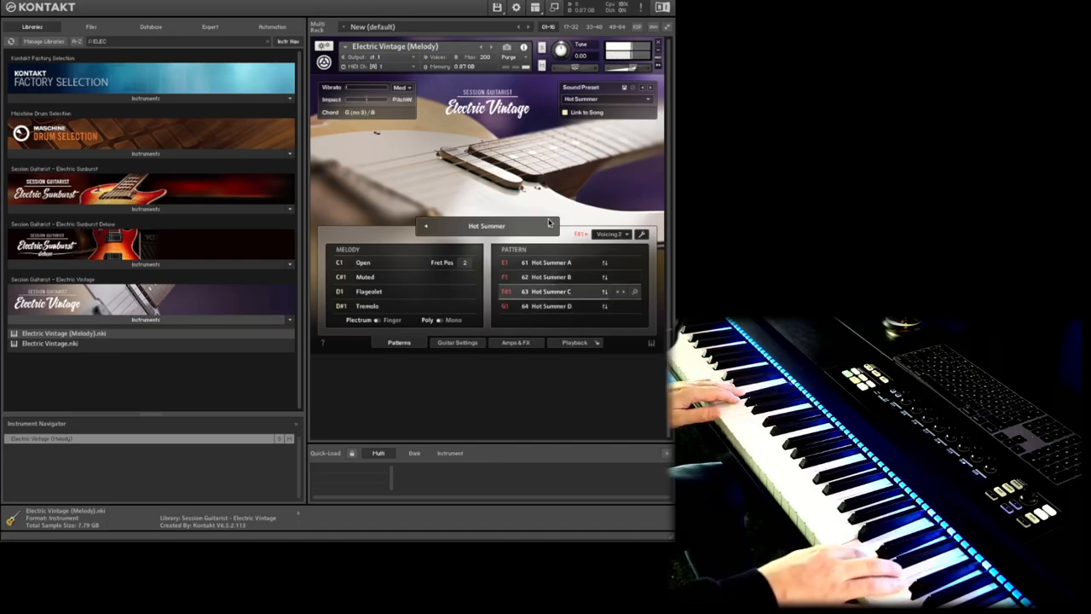
left_click(552, 225)
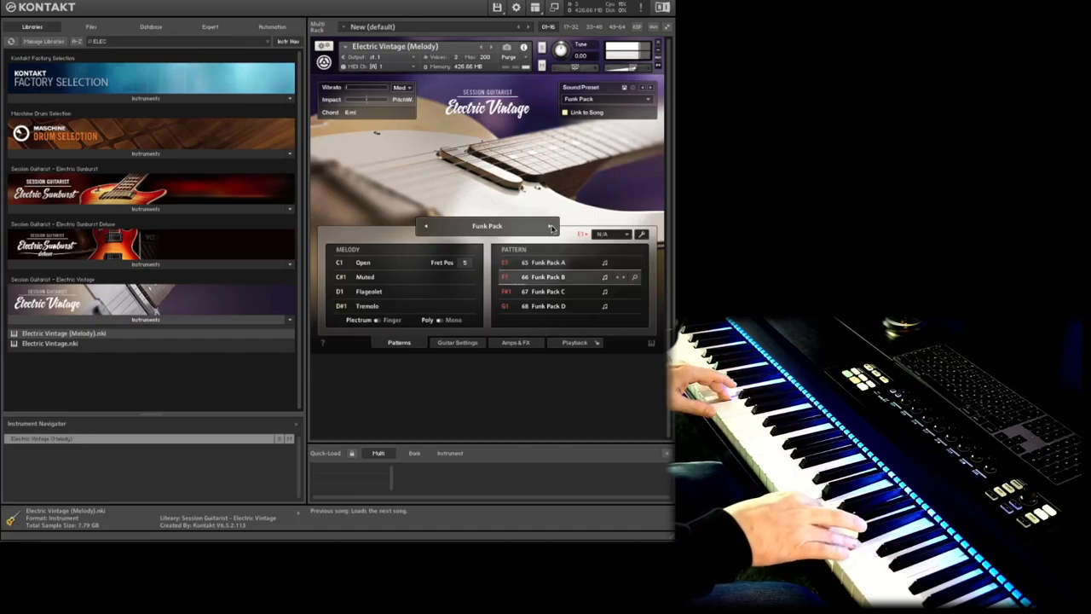
left_click(545, 290)
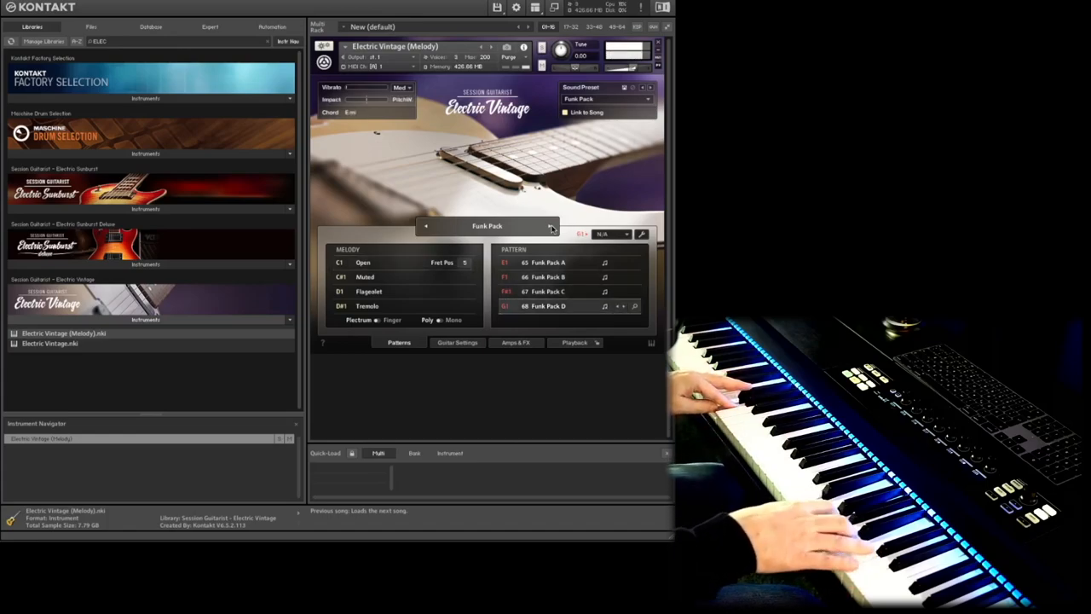
left_click(553, 225)
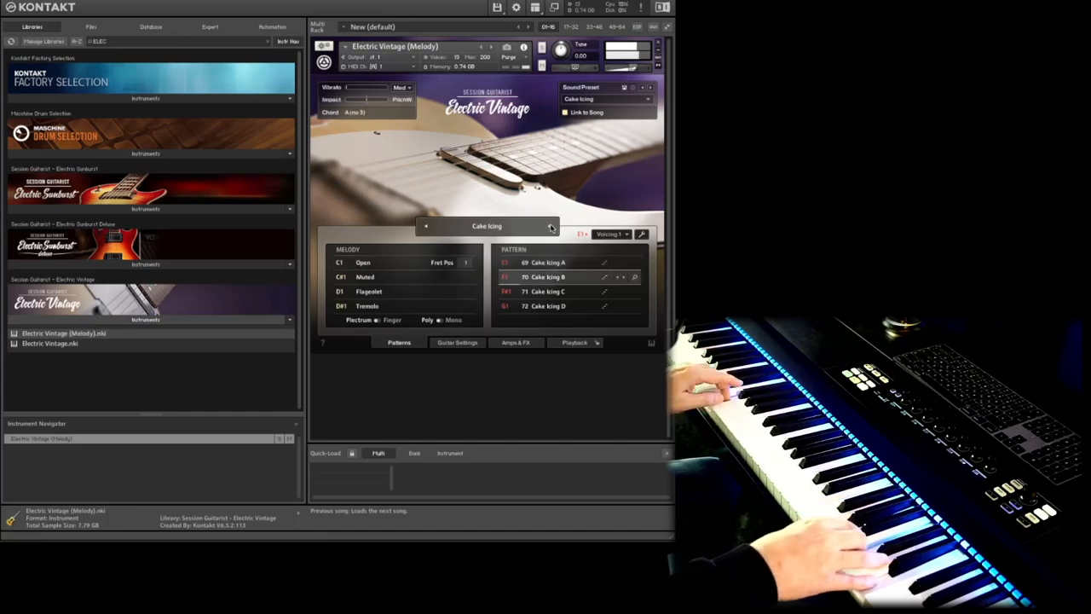
Audition Cake Icing C and A, load Funky Ride, then load the Simple preset.
left_click(546, 290)
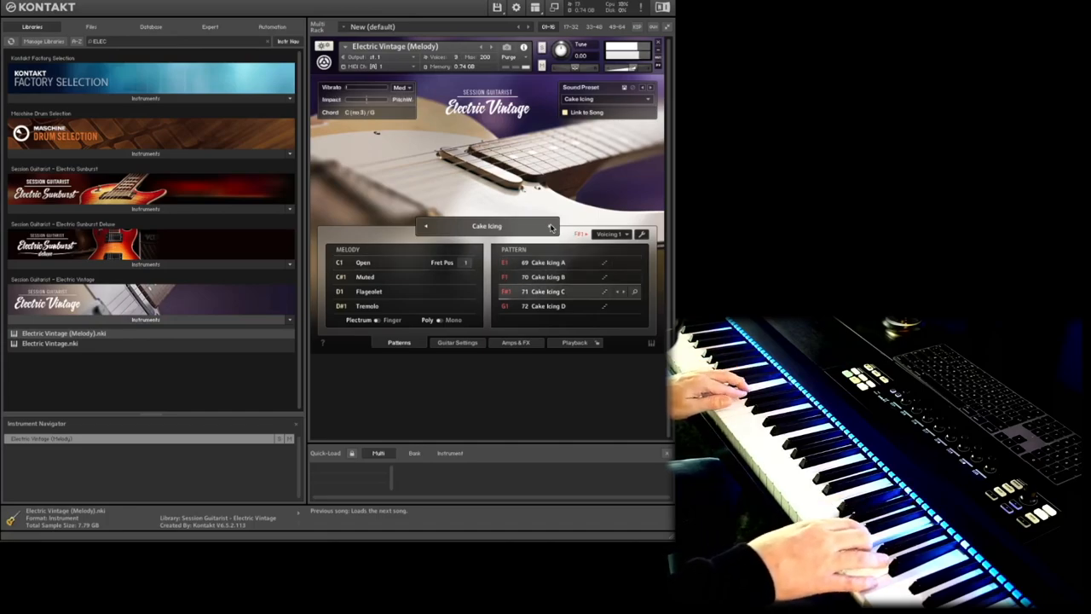
left_click(545, 305)
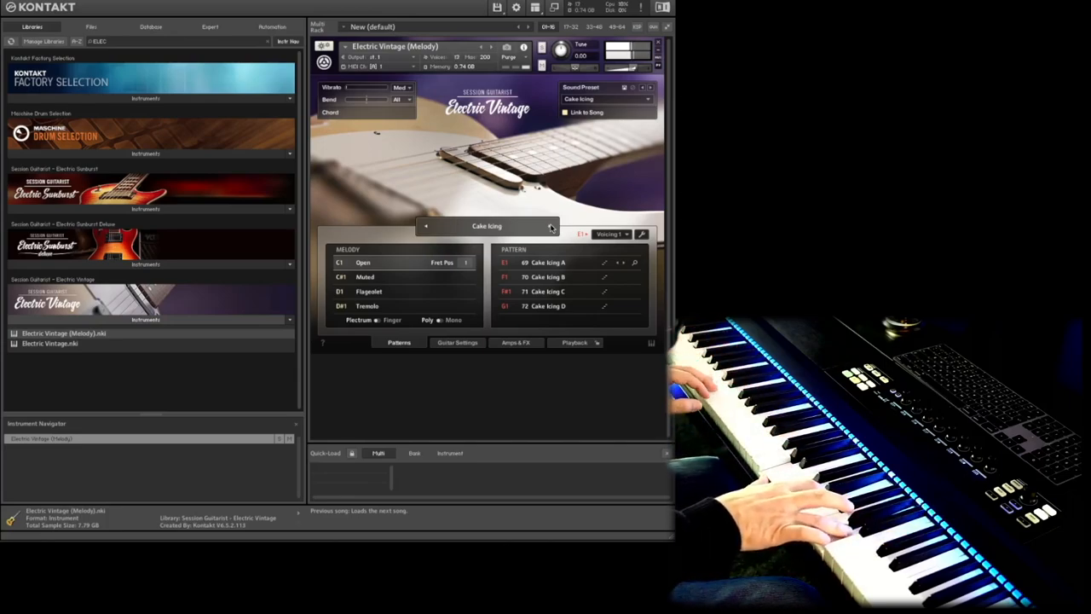
left_click(553, 225)
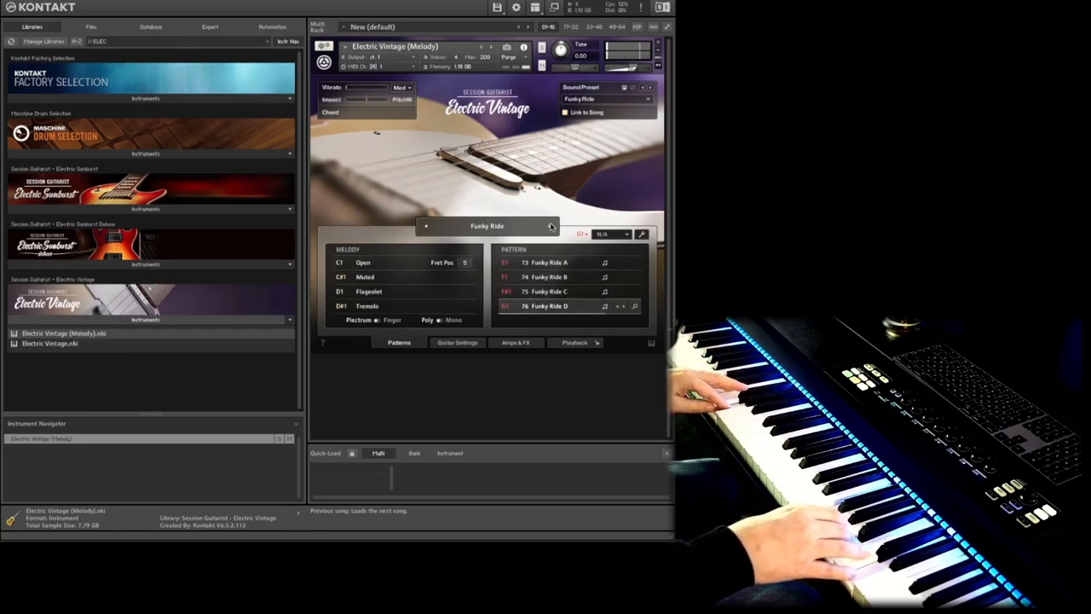
left_click(551, 227)
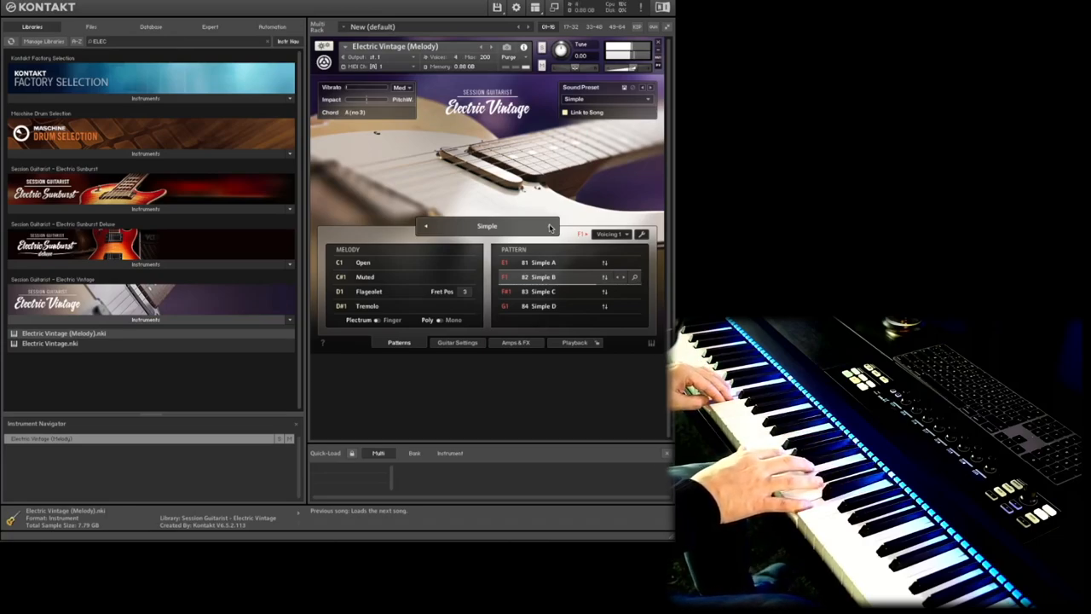
Load the Gritty Brit preset with its Gritty Brit A–D patterns.
left_click(546, 291)
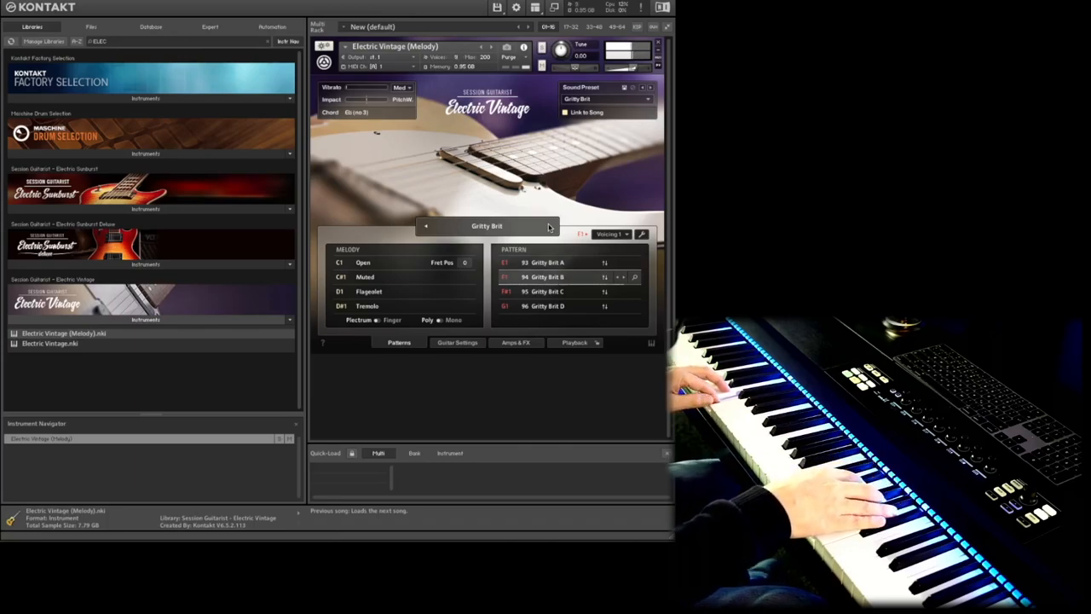
Load the Swedish Rock preset, then step on to Country River.
left_click(546, 290)
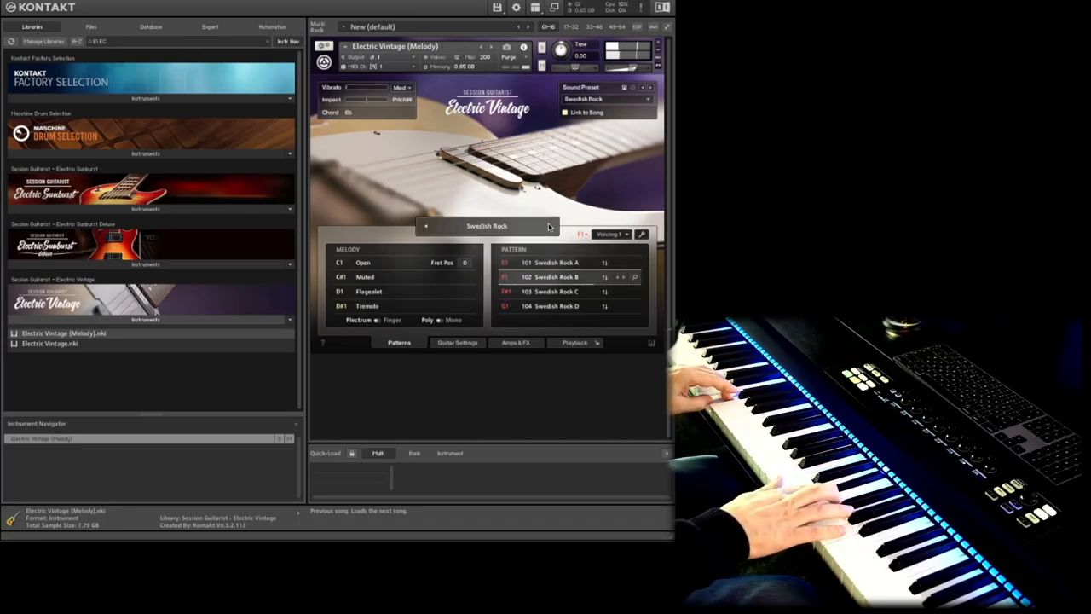
left_click(554, 290)
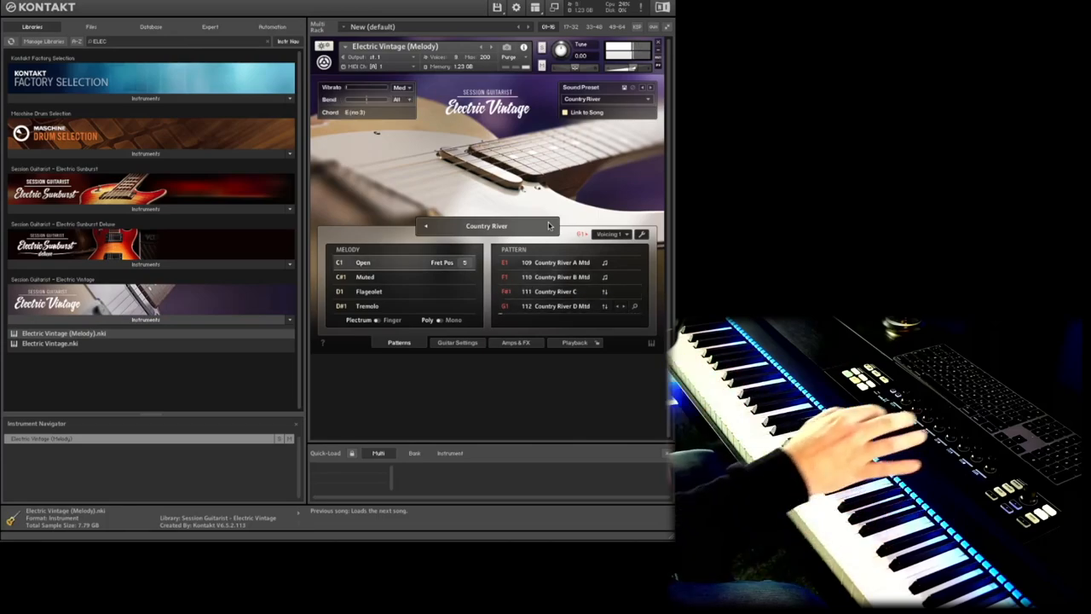
Load the Log Fire style with its Log Fire A–D patterns.
left_click(549, 225)
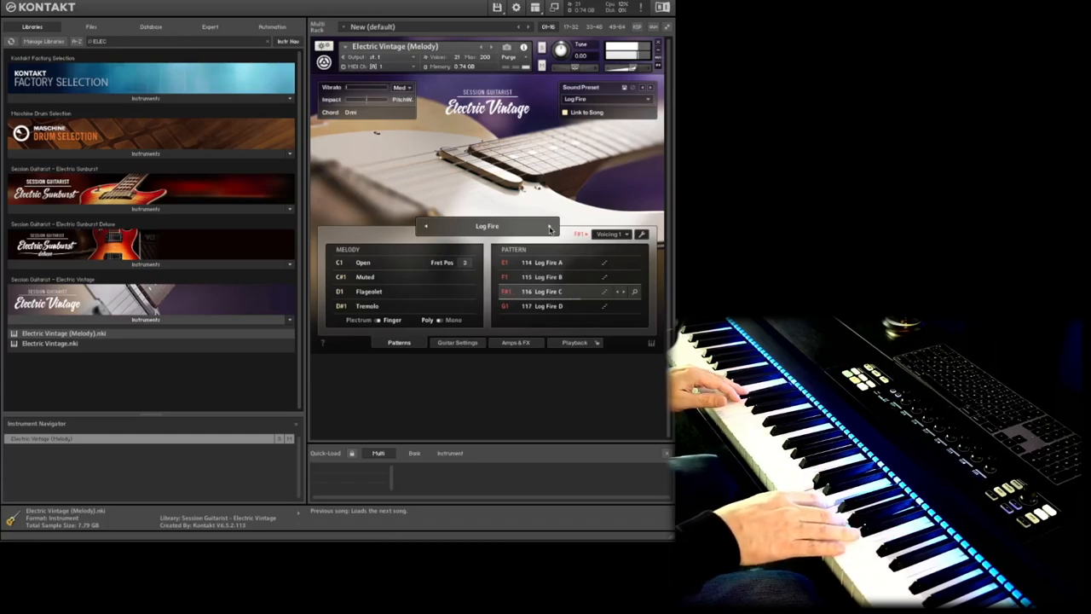
Load Ragga, audition its D pattern, then load the Glasgow style.
left_click(549, 225)
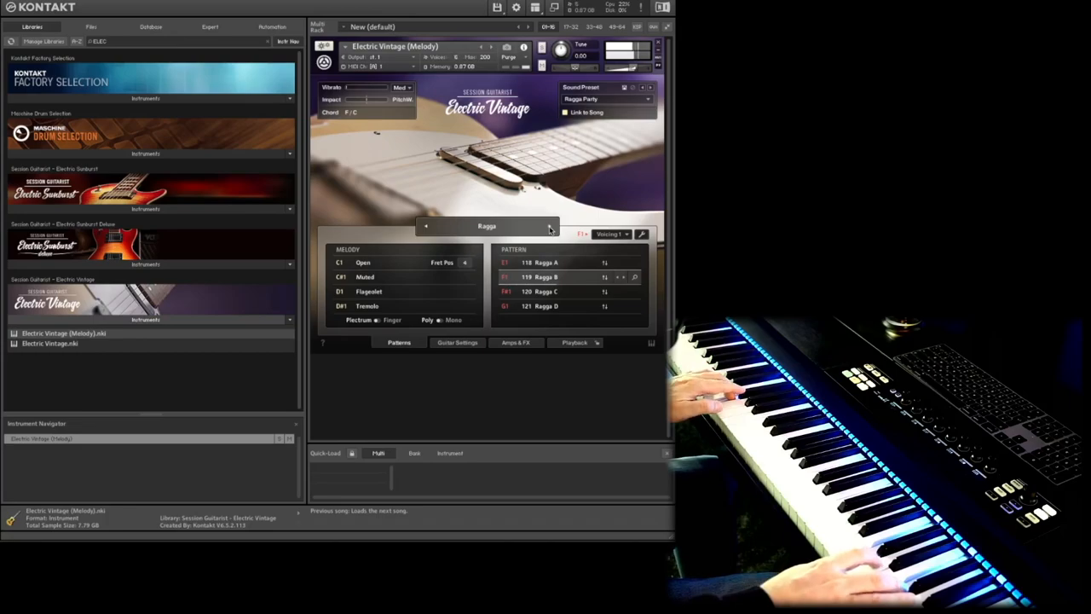
left_click(542, 289)
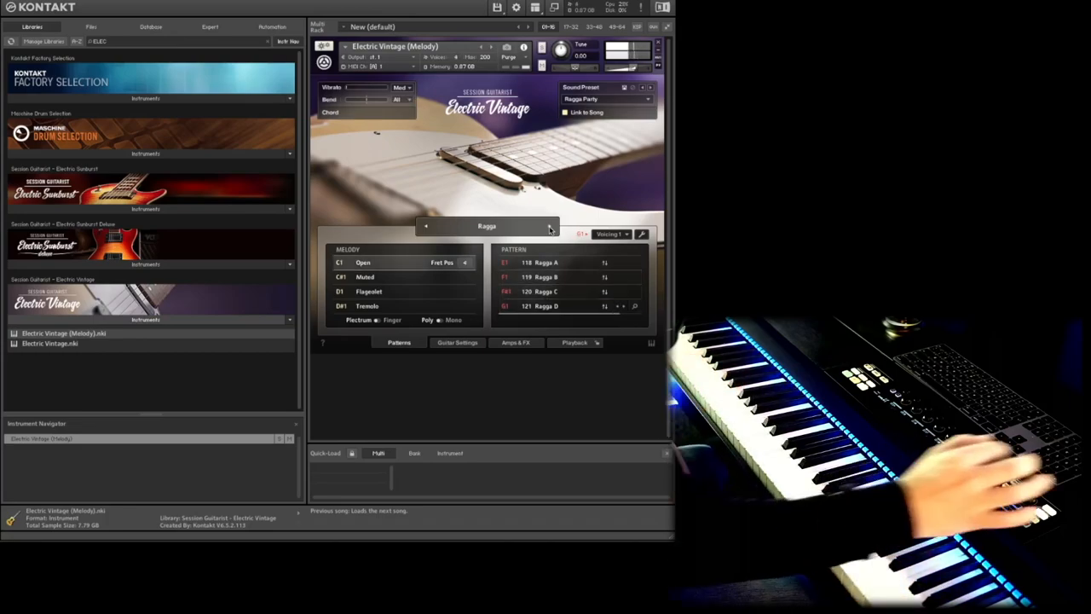
left_click(549, 225)
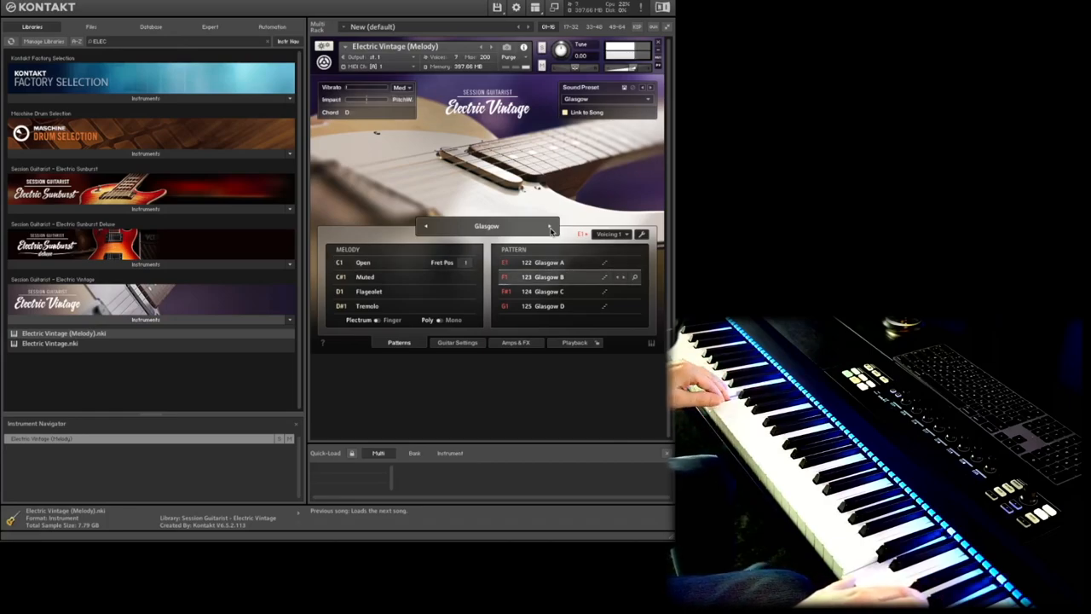
Audition Glasgow D, then load the London style with London A–D patterns.
left_click(549, 290)
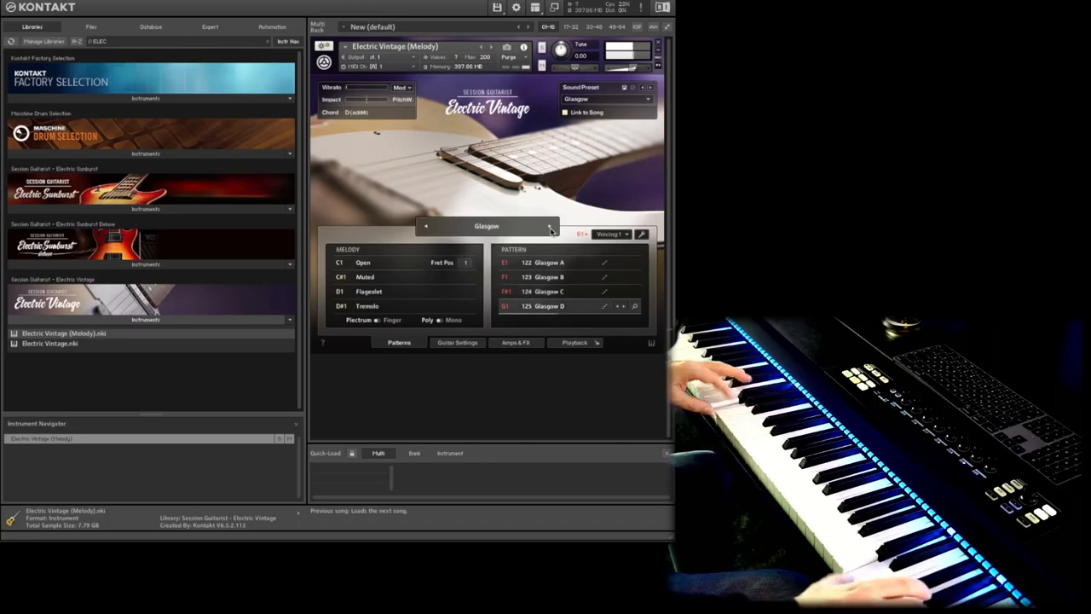
left_click(549, 225)
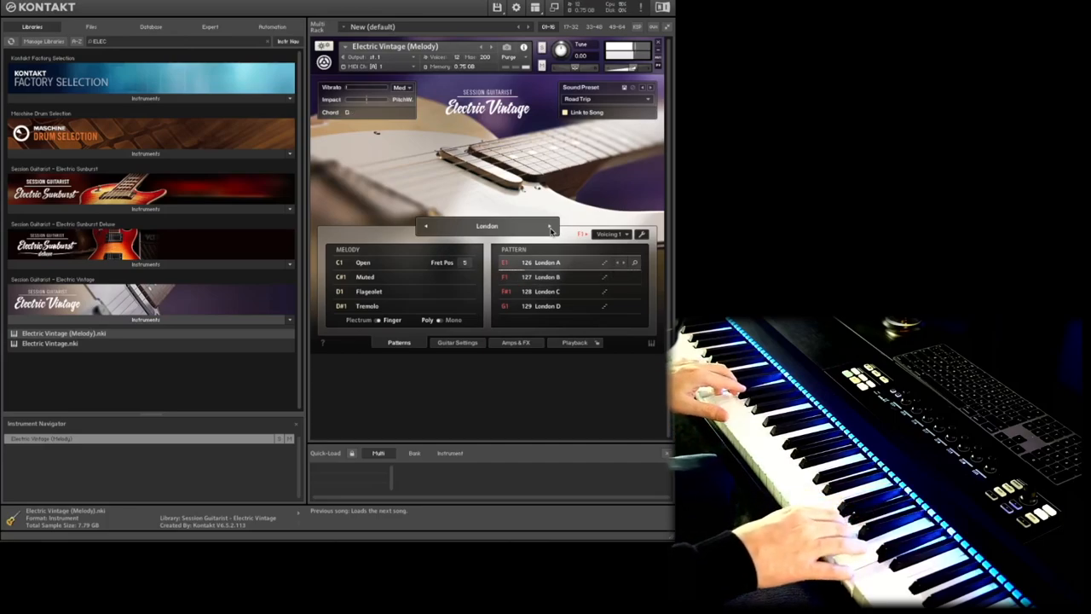
Audition London C, load California, audition California C and Van Life B, then load The Beast.
left_click(545, 290)
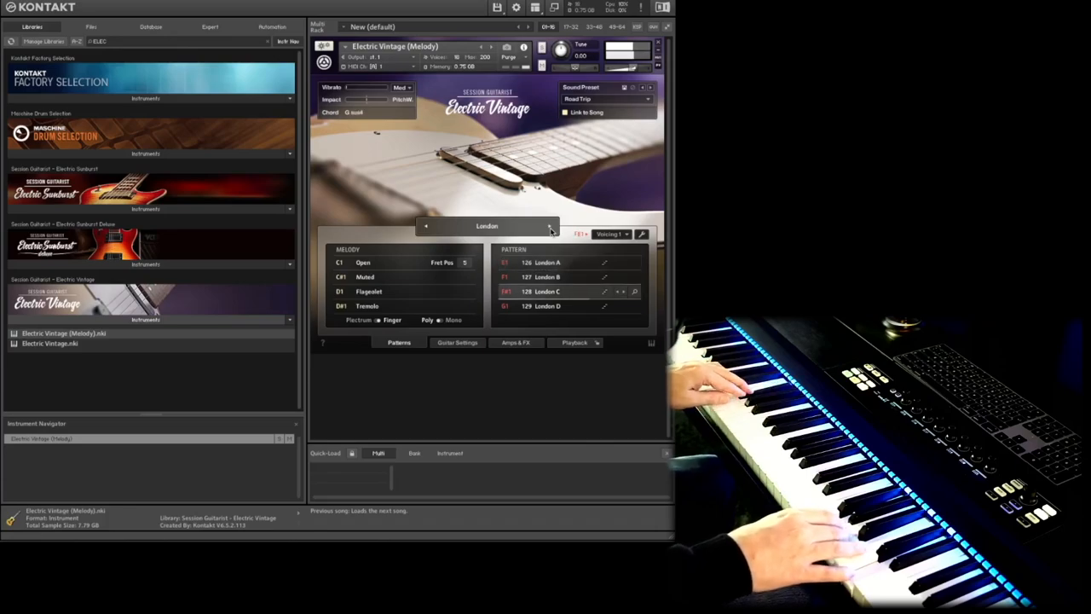
left_click(549, 225)
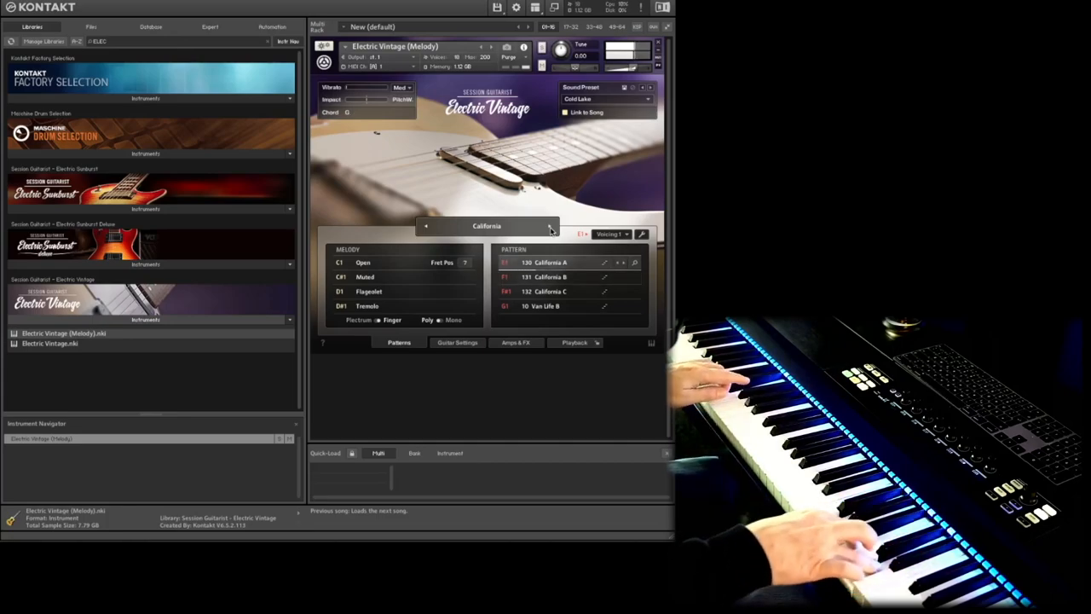
left_click(549, 292)
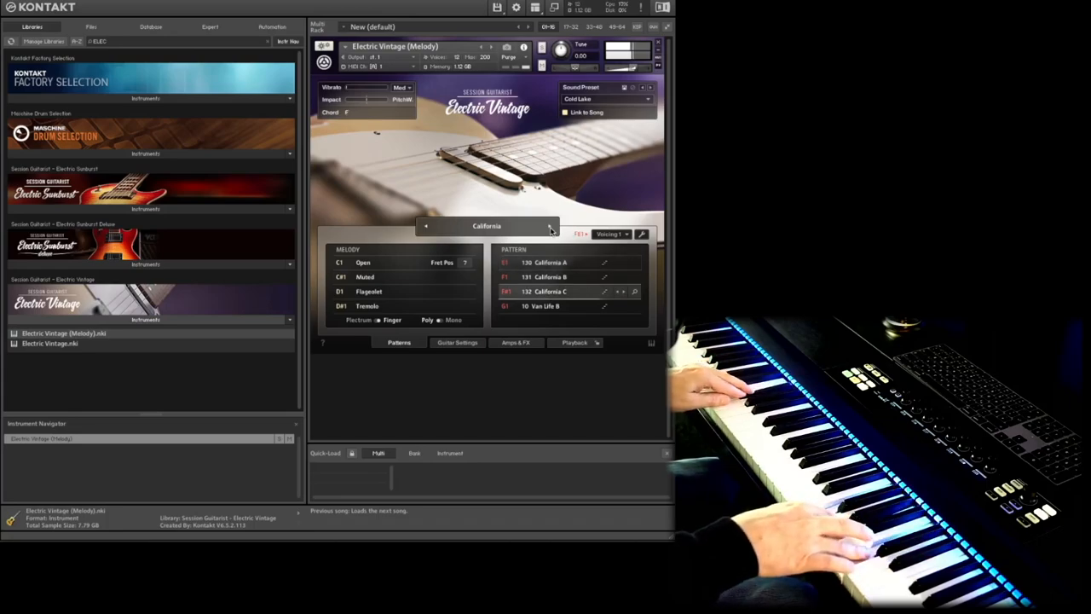
left_click(549, 305)
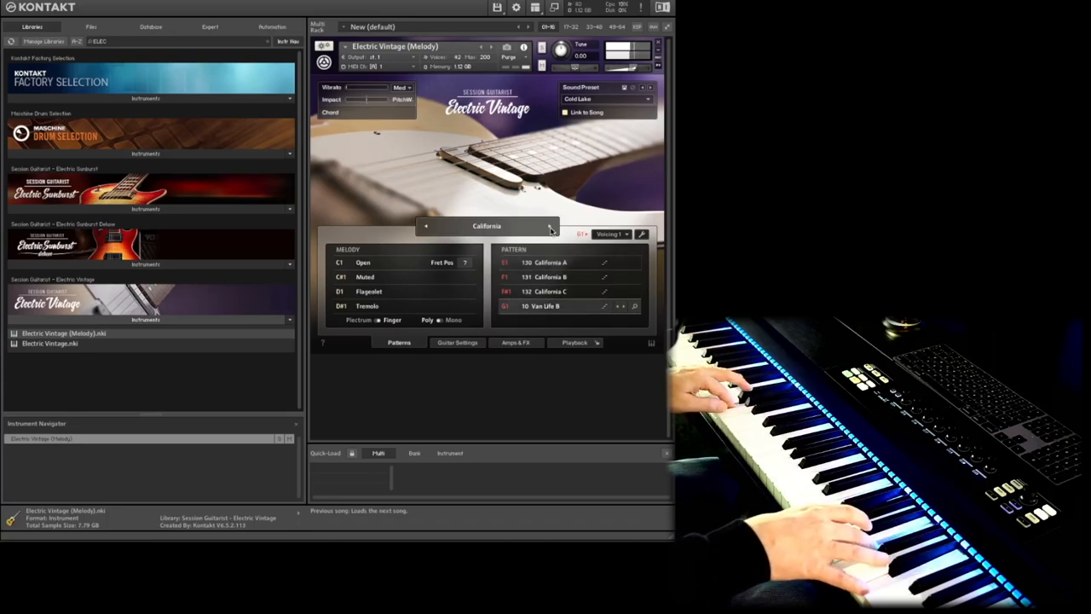
left_click(549, 225)
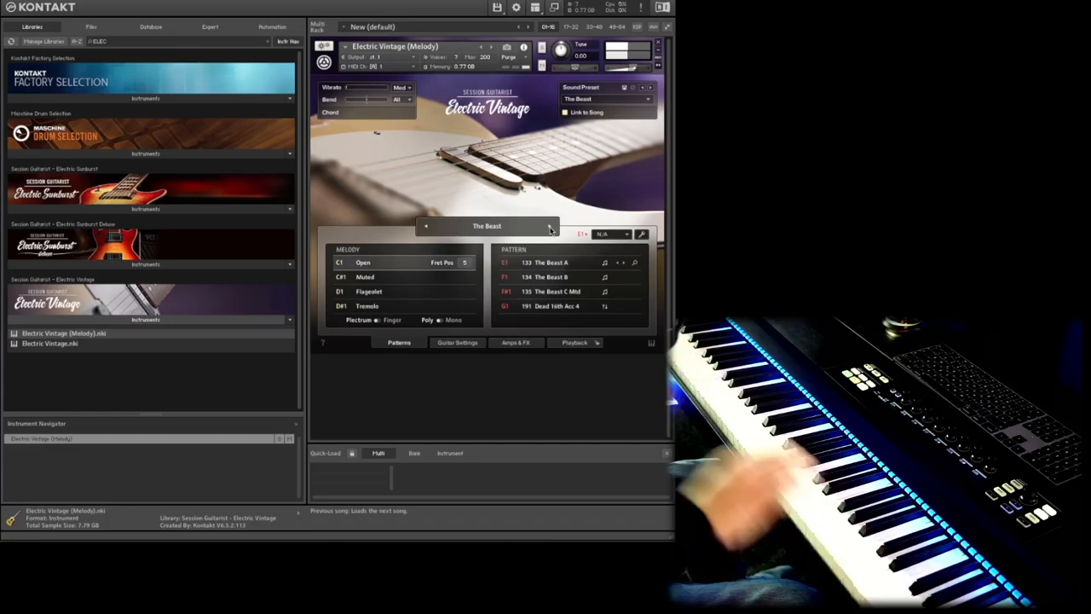
Load the Mallorca style with its Mallorca A–D patterns.
left_click(551, 225)
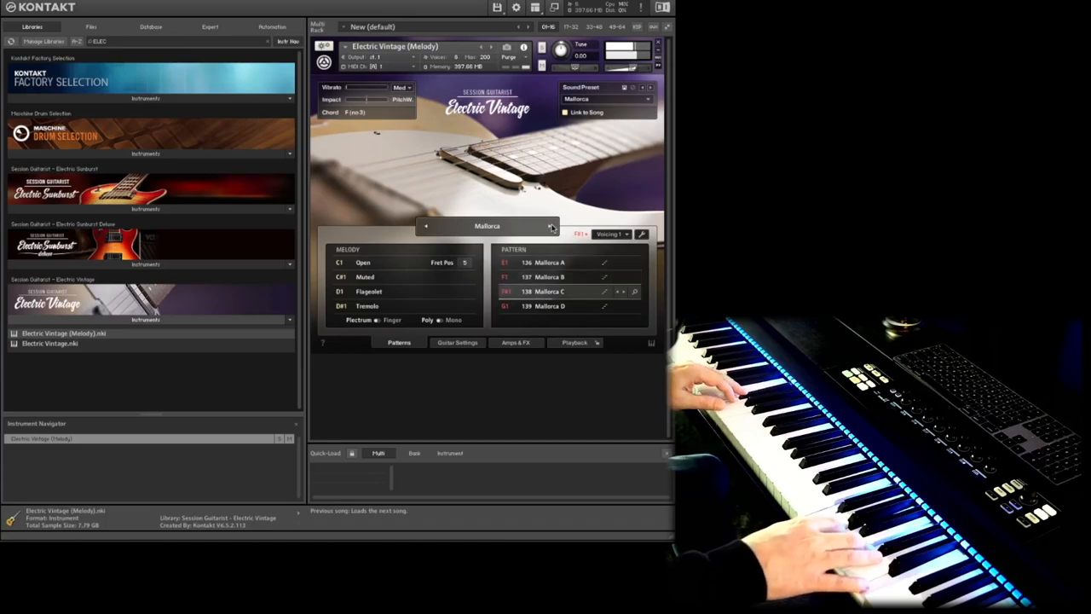
Audition the On Stage style's D pattern, then load the Electric Pop style.
left_click(549, 228)
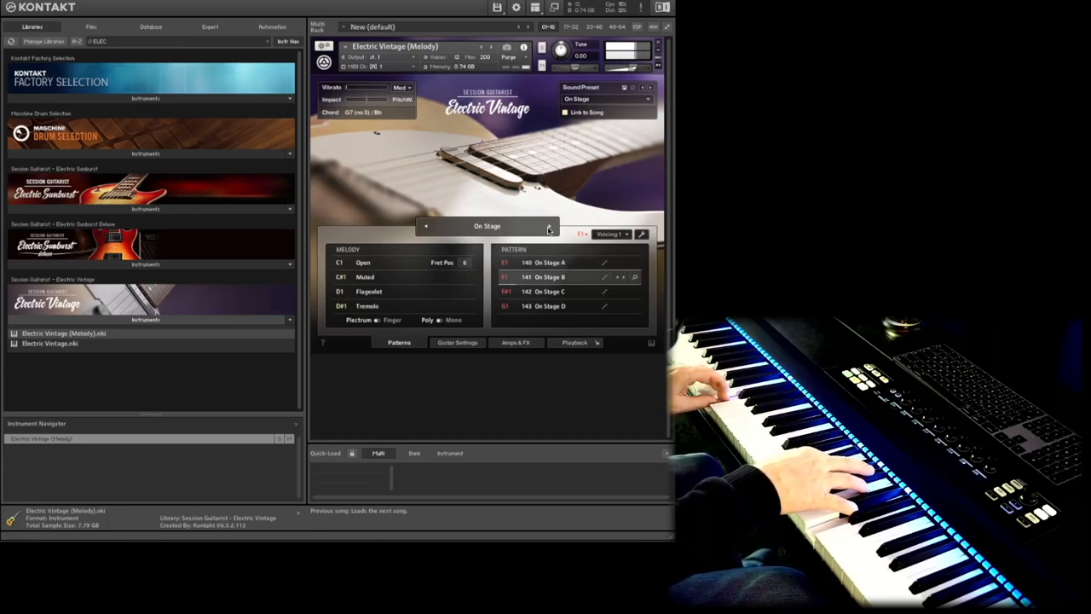
left_click(549, 290)
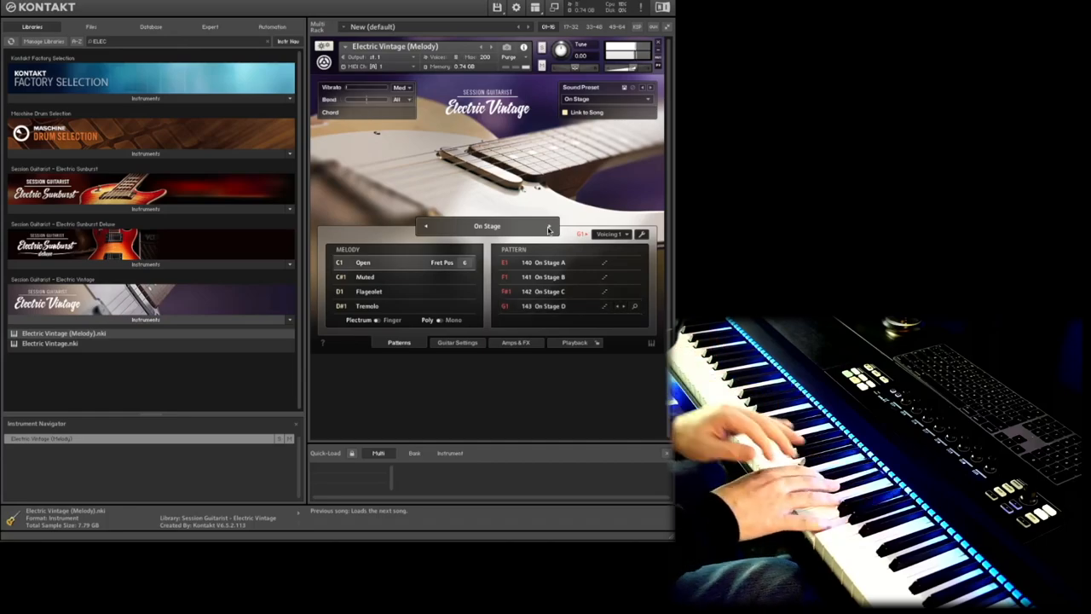
left_click(549, 230)
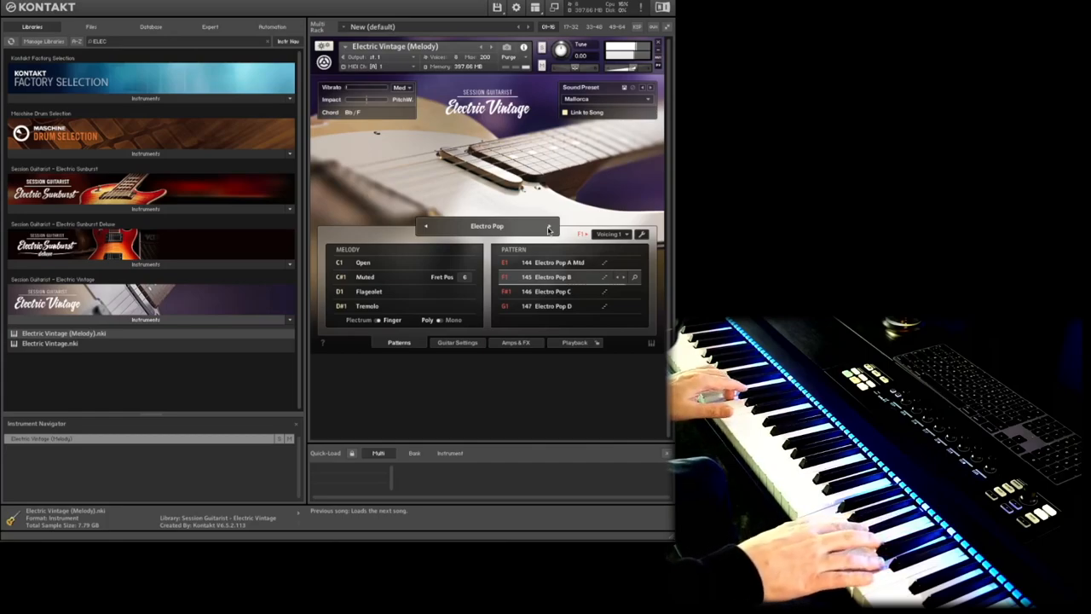
Load the Ballad Picking style with its A–D patterns.
left_click(552, 290)
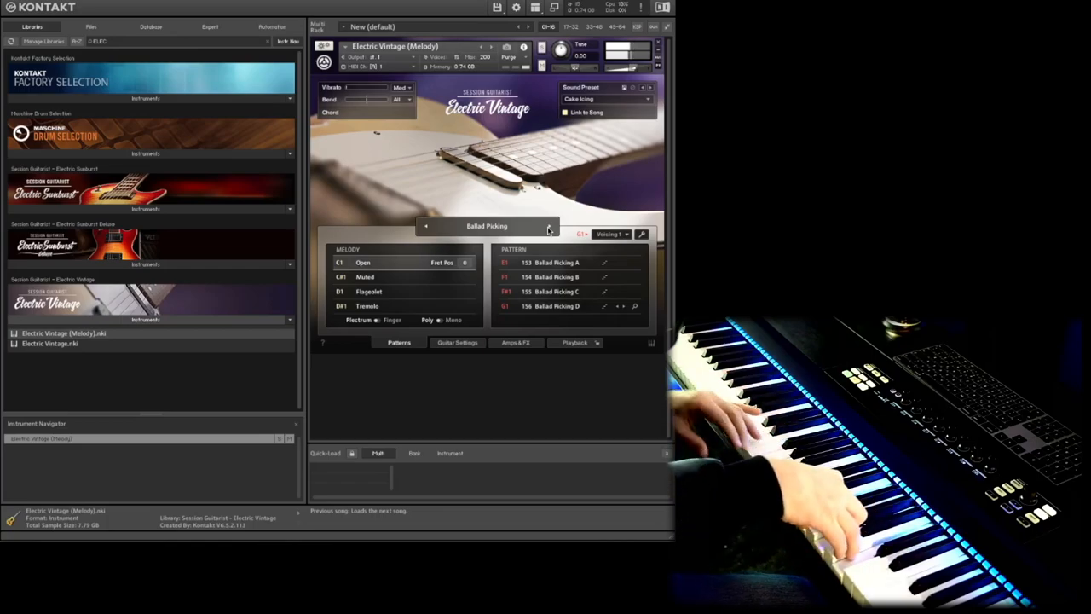
Audition the Tres and Four style's D pattern, then load Beautiful Waltz.
left_click(549, 230)
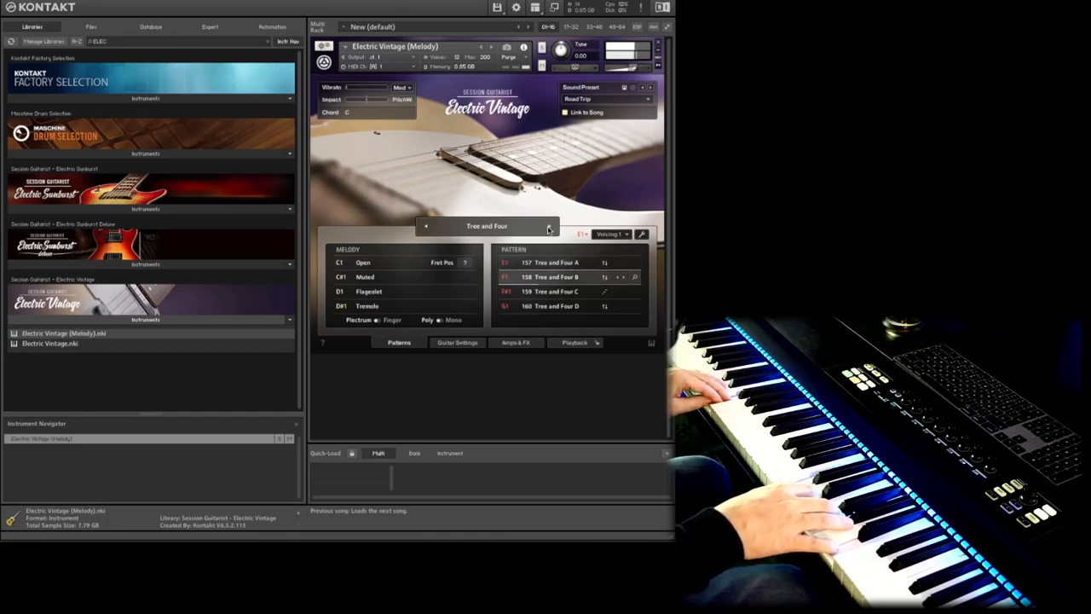
left_click(555, 290)
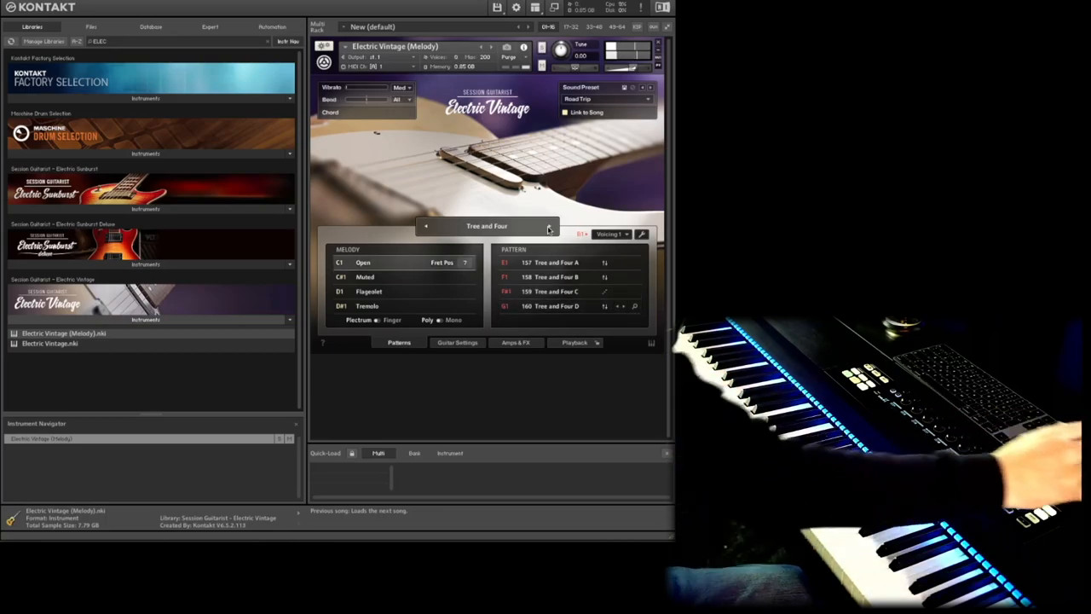
left_click(549, 225)
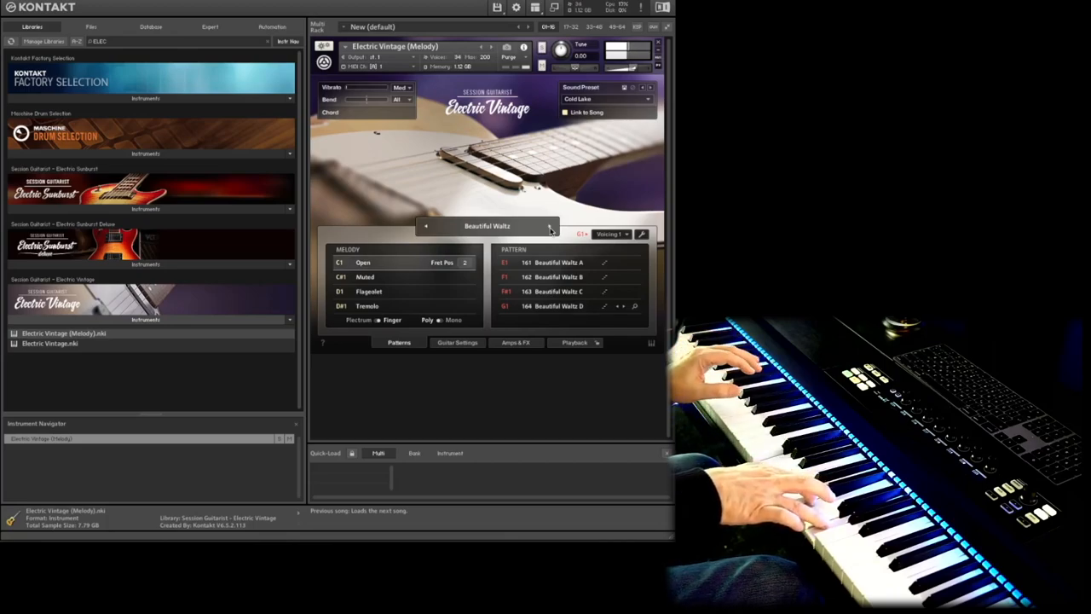
Step through Old Waltz, auditioning a pattern, and load the Crossroads set.
left_click(549, 225)
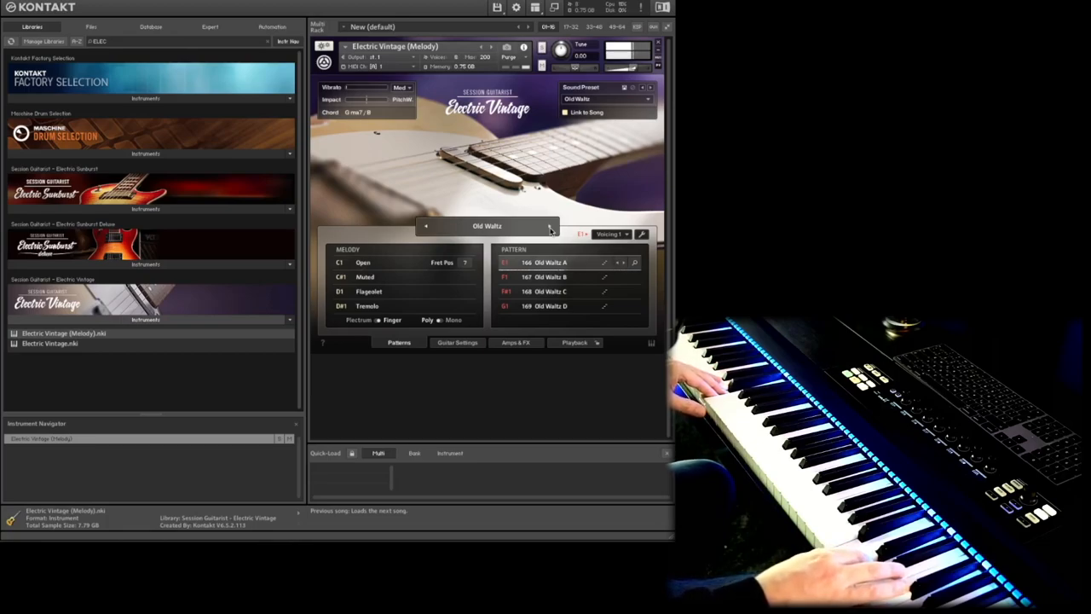
left_click(554, 277)
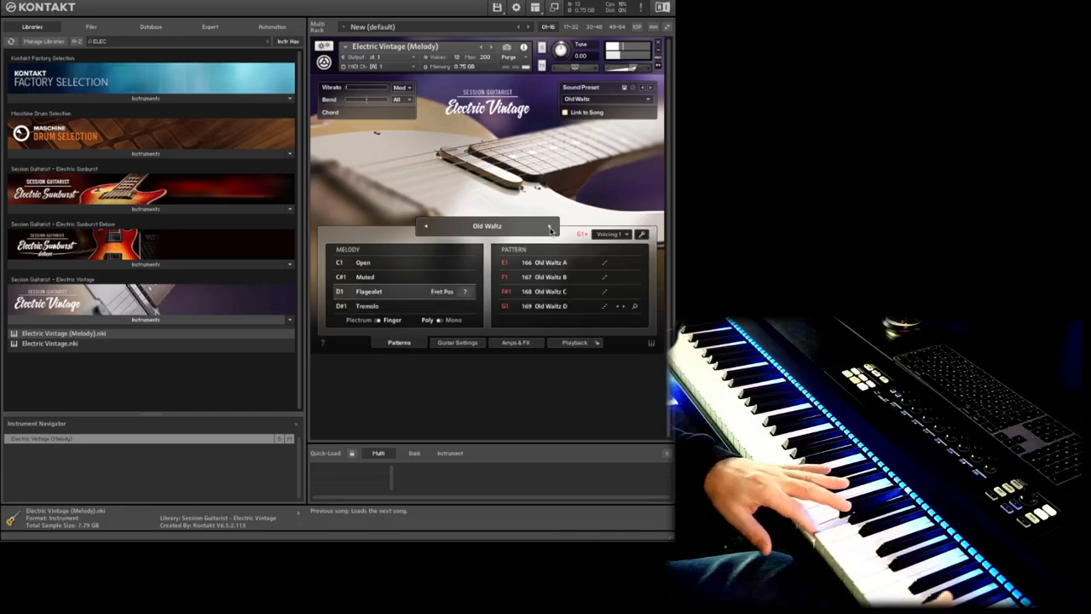
left_click(549, 225)
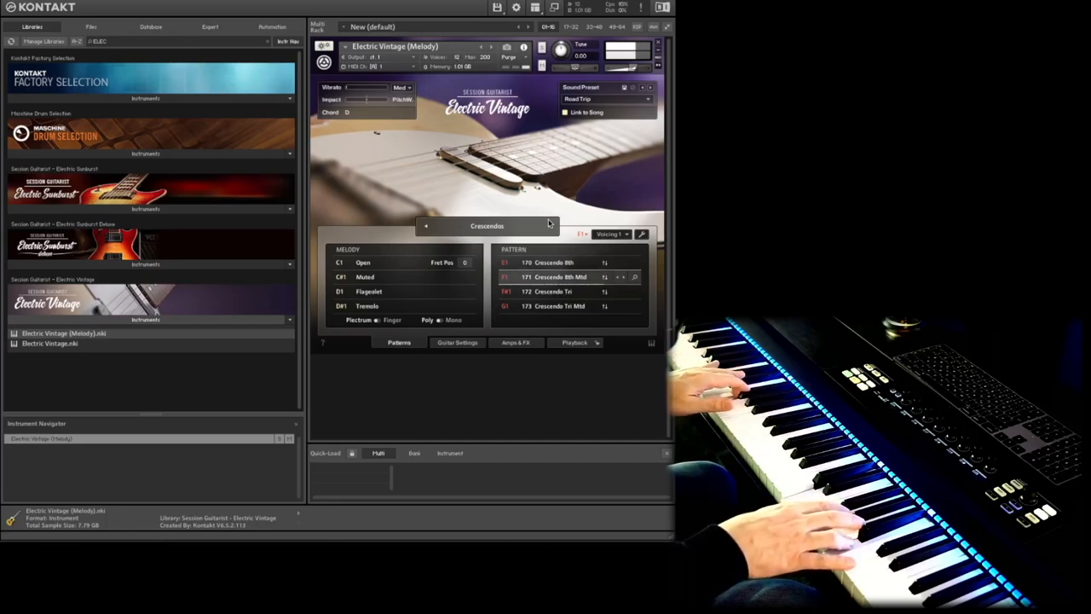
Advance past 80s Toolbox and load the Triplets Toolbox pattern set.
left_click(554, 292)
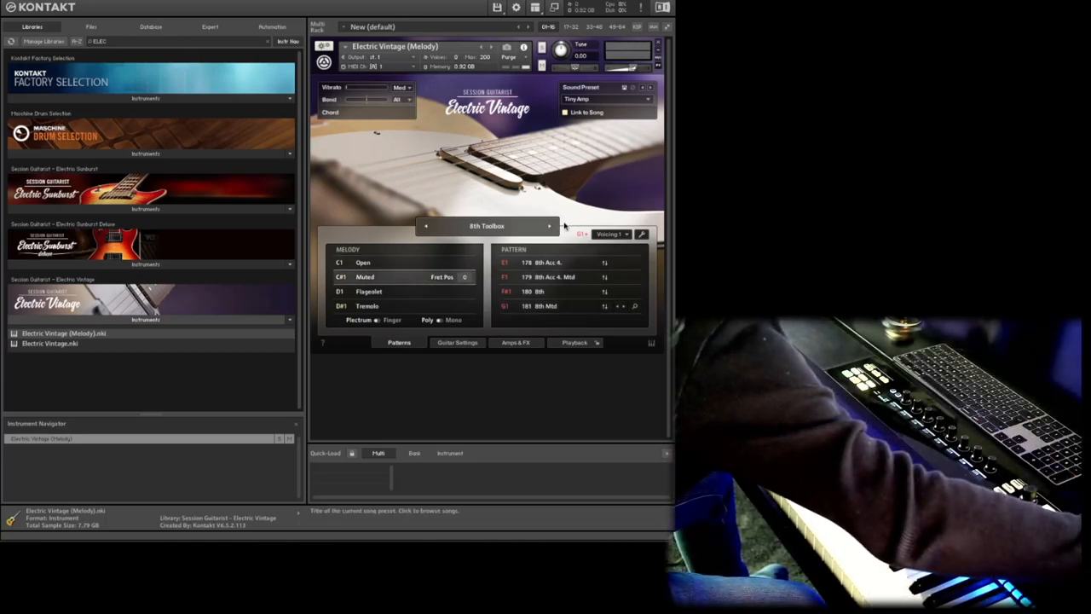
left_click(549, 225)
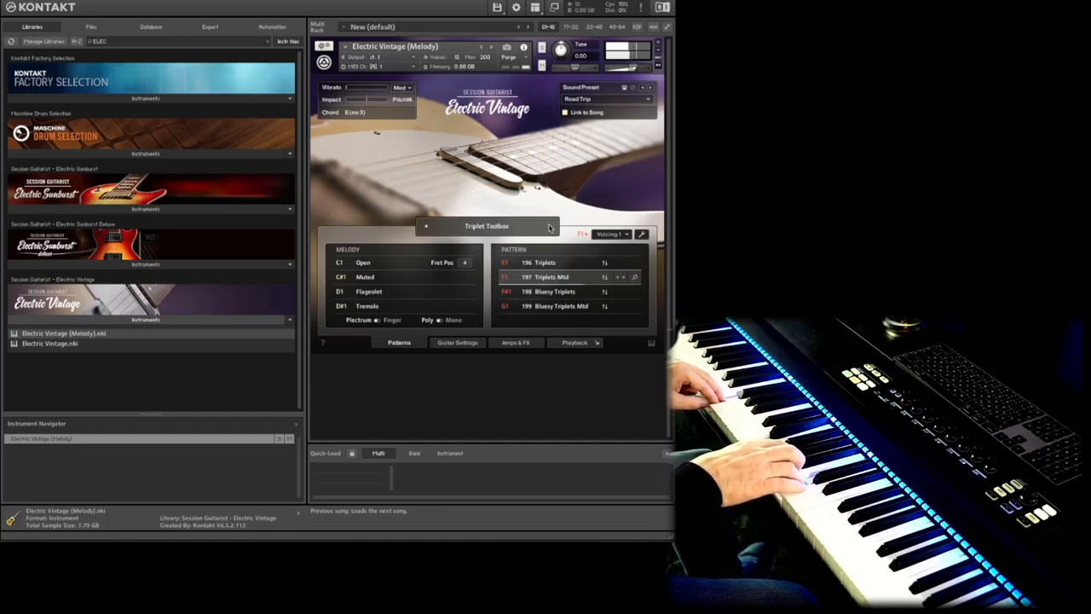
Audition Spaceship, then load the Reverse FX pattern set.
left_click(555, 290)
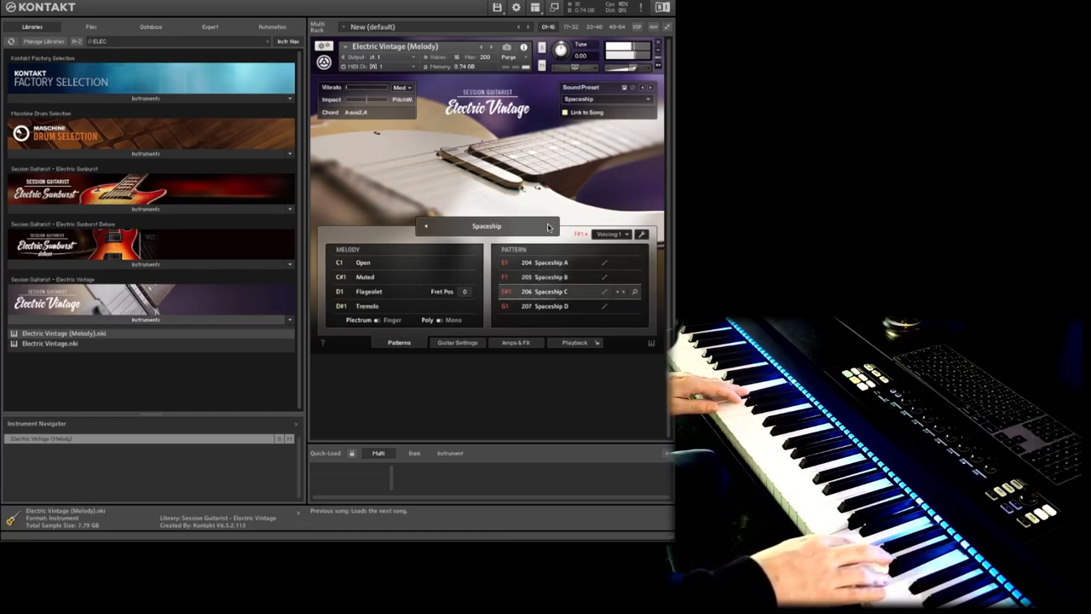
left_click(547, 306)
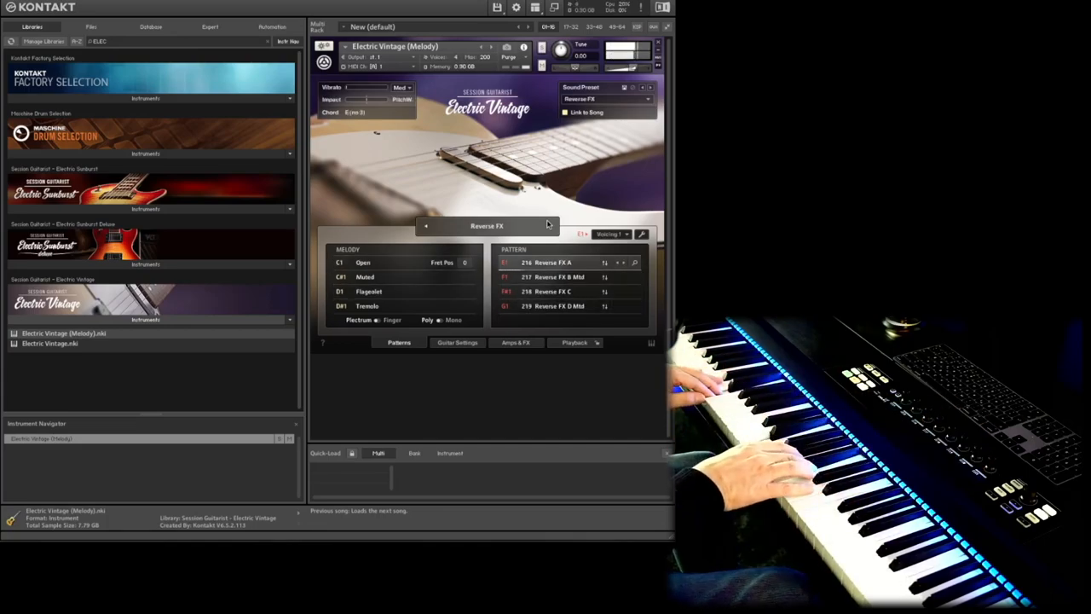
Audition Reverse FX pattern B, then load Reverse Short and try its patterns.
left_click(559, 277)
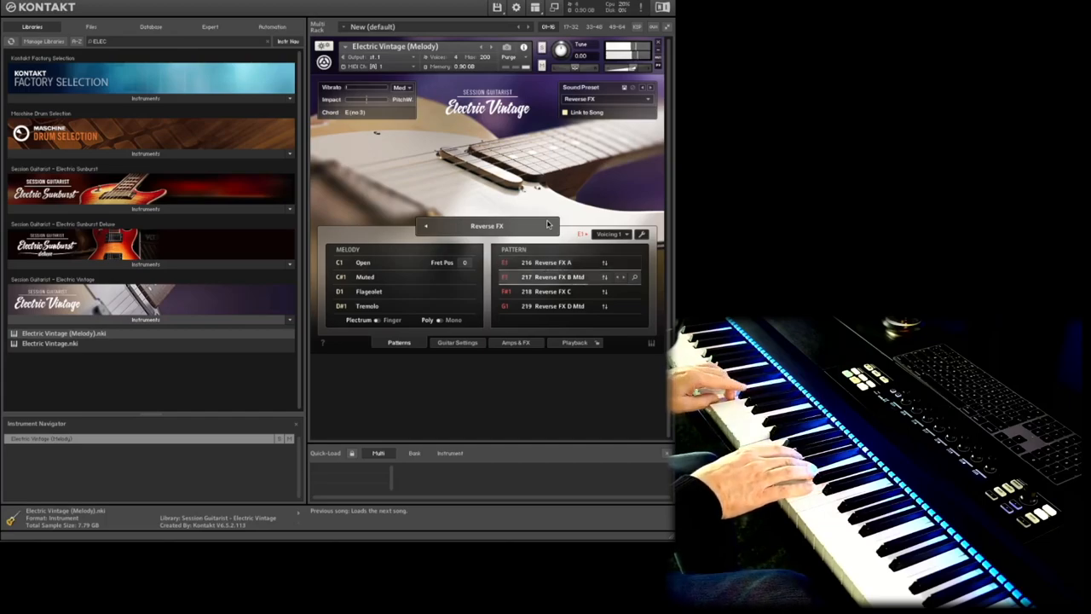
left_click(549, 291)
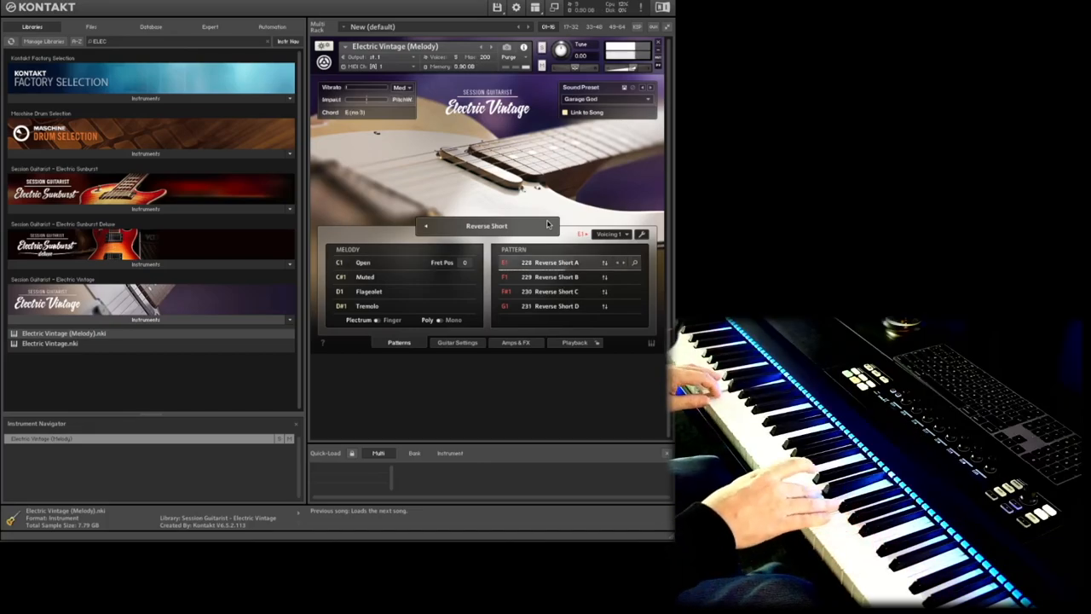
left_click(554, 276)
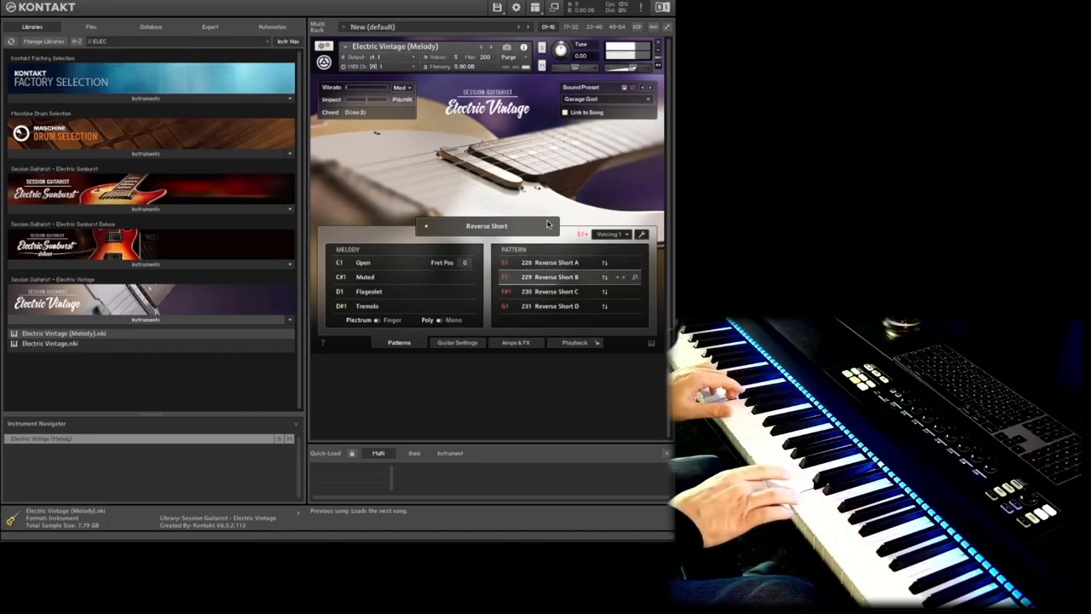
left_click(554, 291)
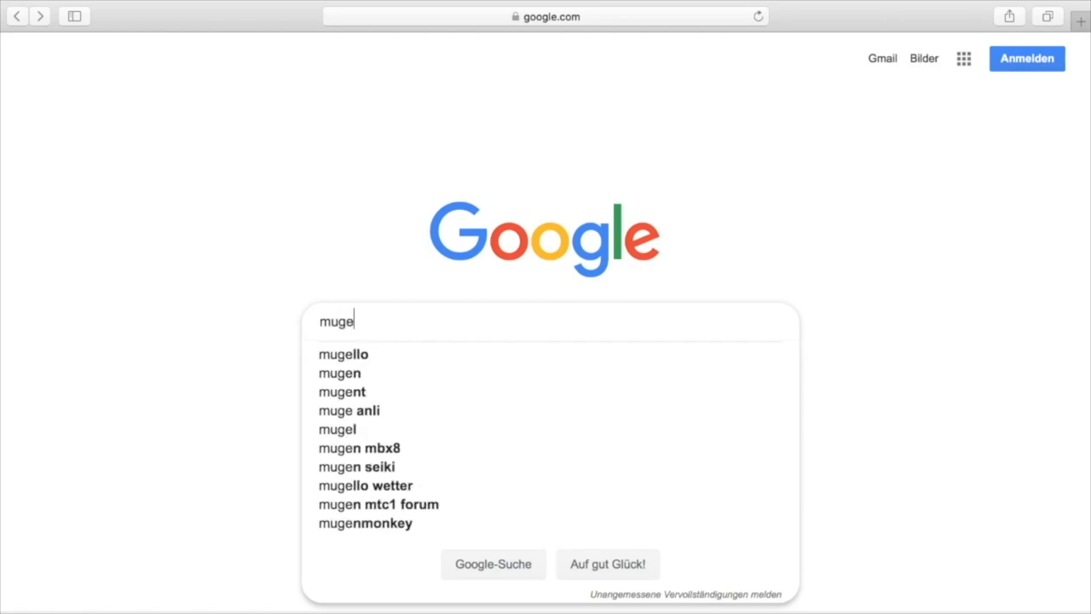
Finish the 'mugent' Google search and reach the Mugent loop site.
type("t")
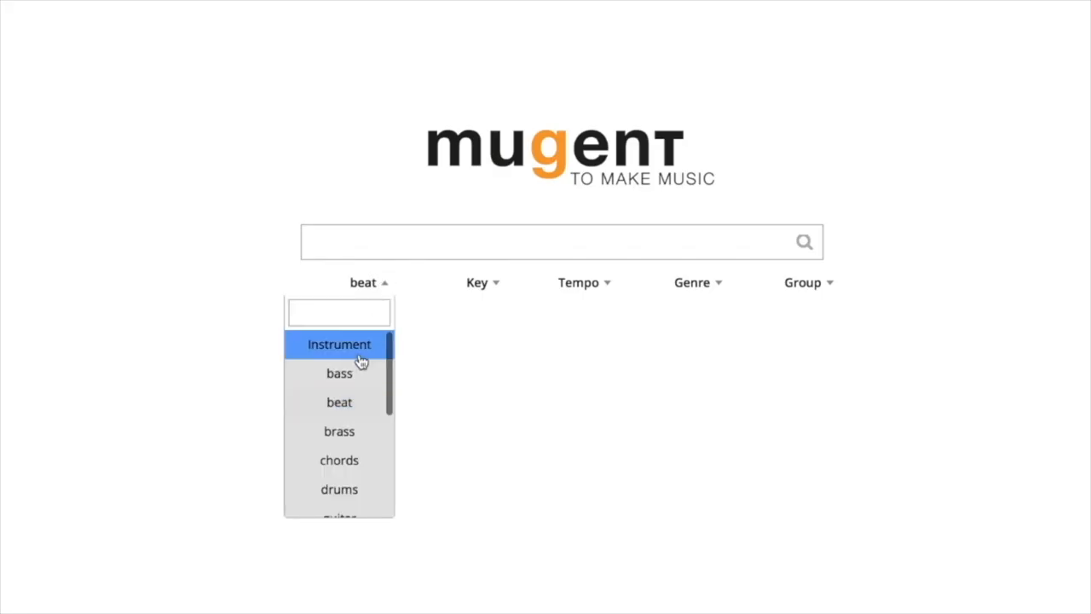
Search Mugent for 'conga' and start a free WAV loop download, checking its progress.
scroll("down", 3)
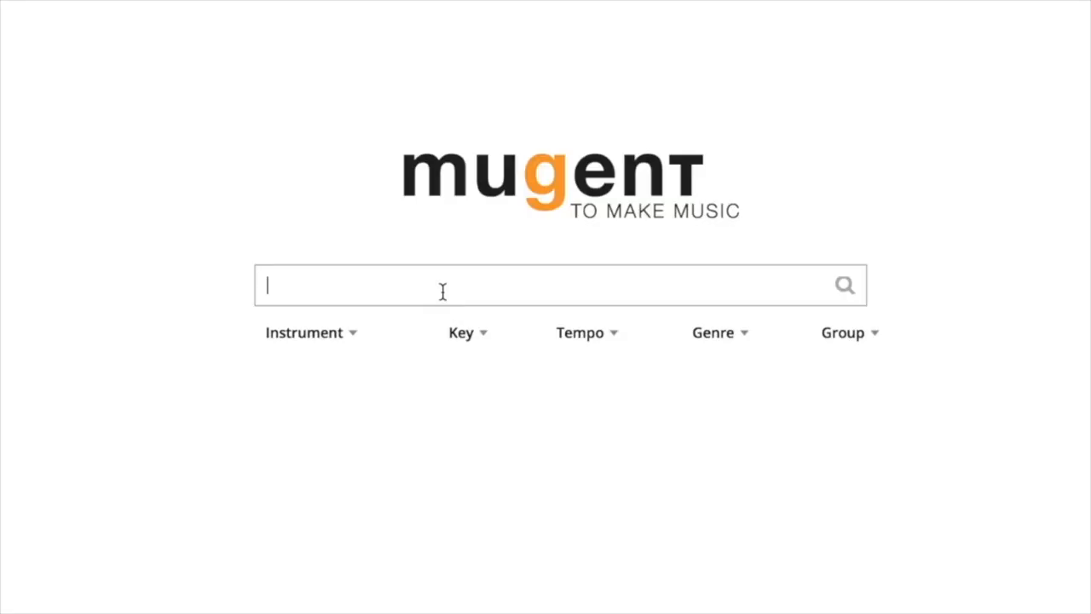
type("conga")
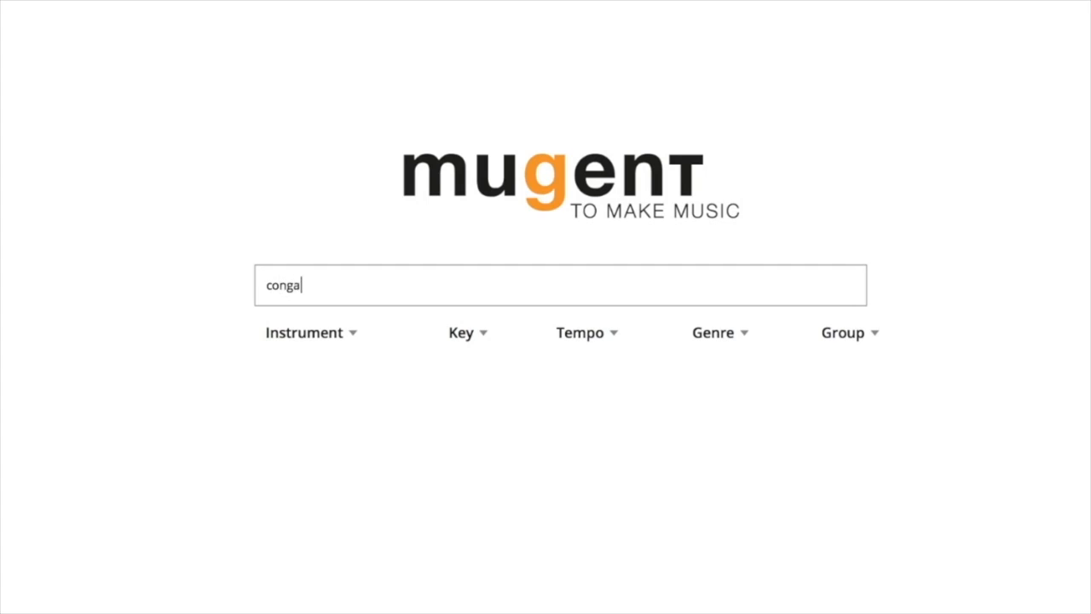
key("Return")
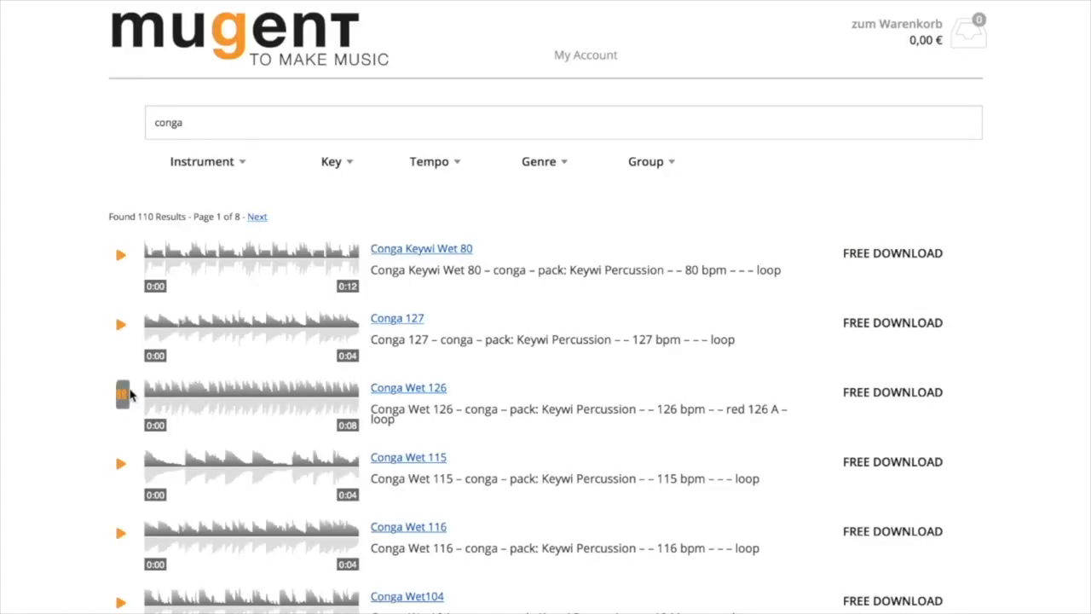
left_click(121, 392)
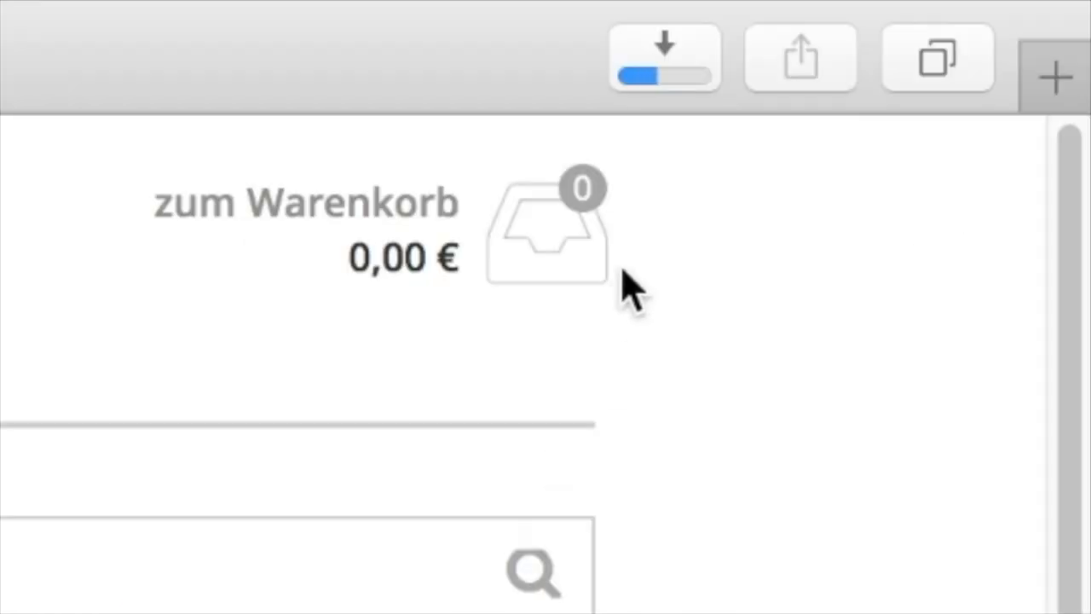
left_click(665, 58)
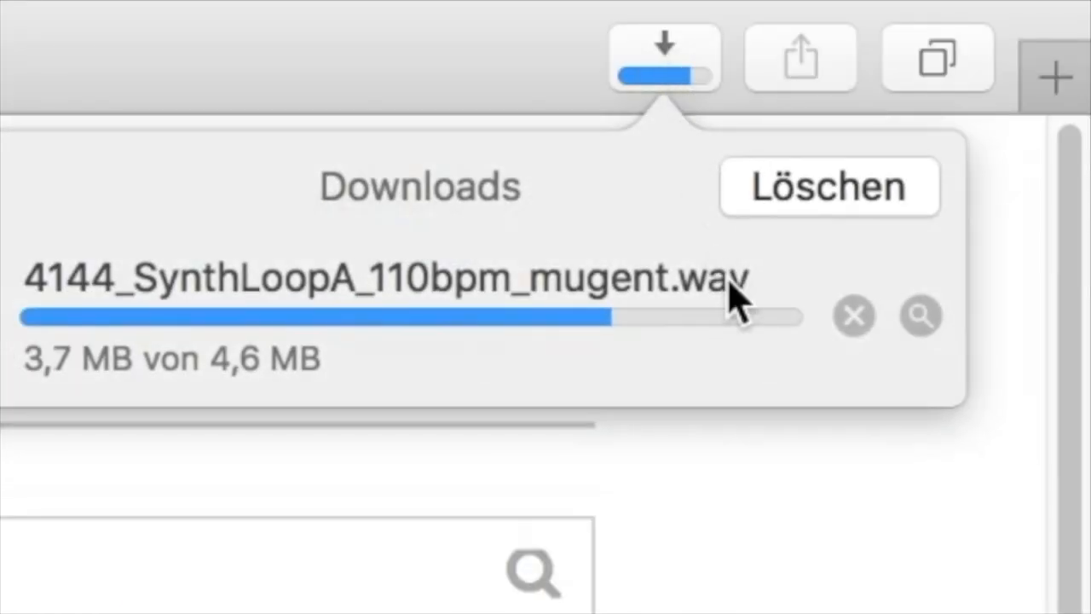